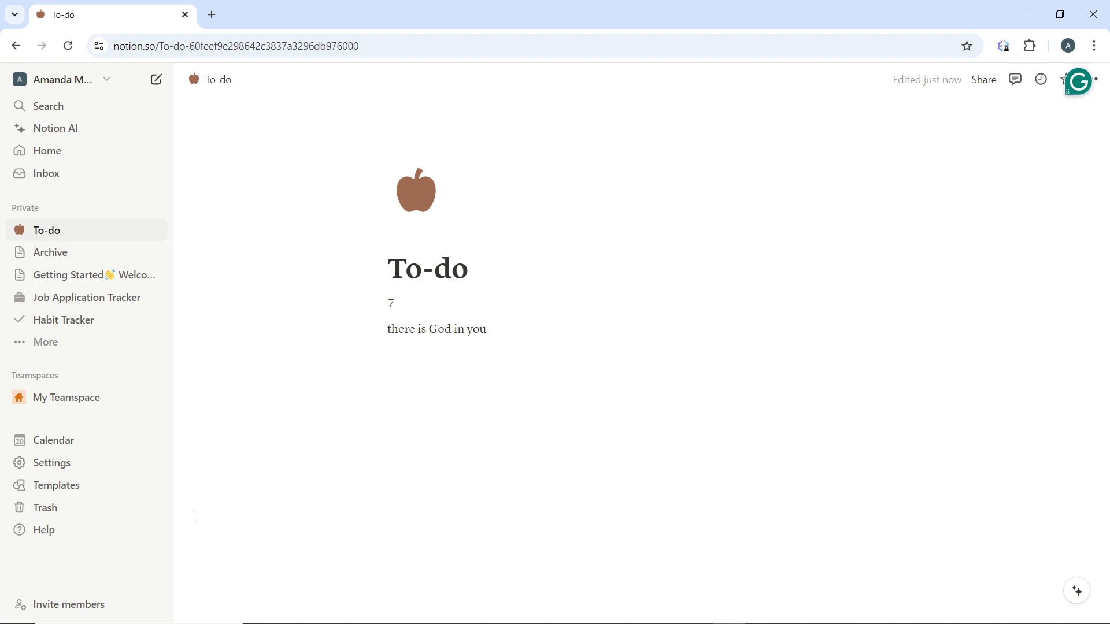
# - Extend the number line on the To-do page from 7 to 793
pyautogui.click(395, 304)
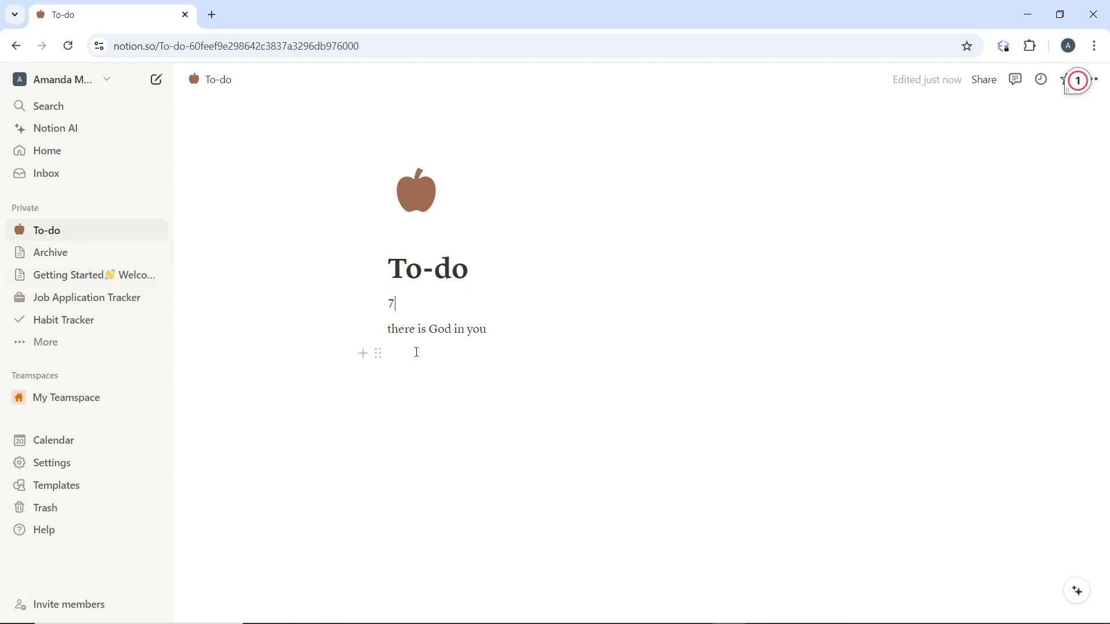
pyautogui.moveTo(326, 353)
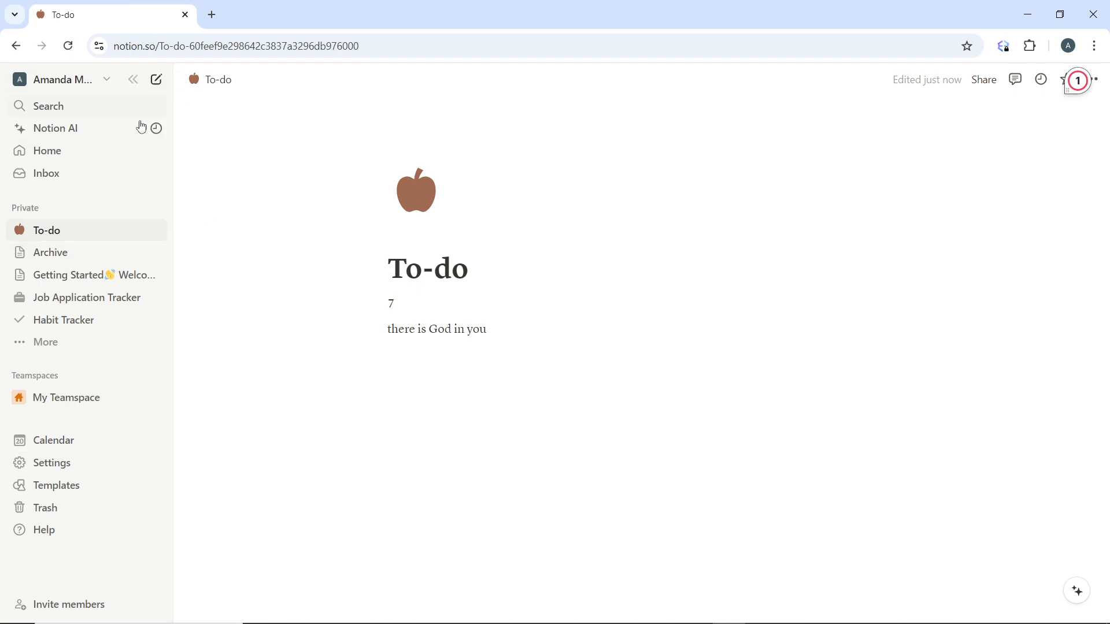
pyautogui.moveTo(156, 80)
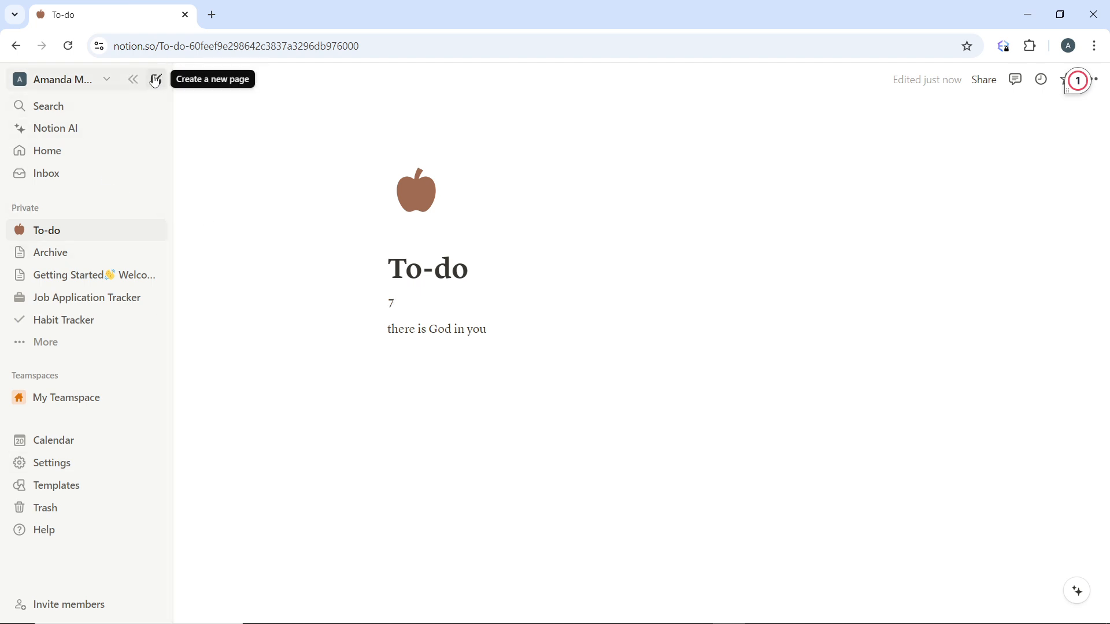
pyautogui.click(393, 304)
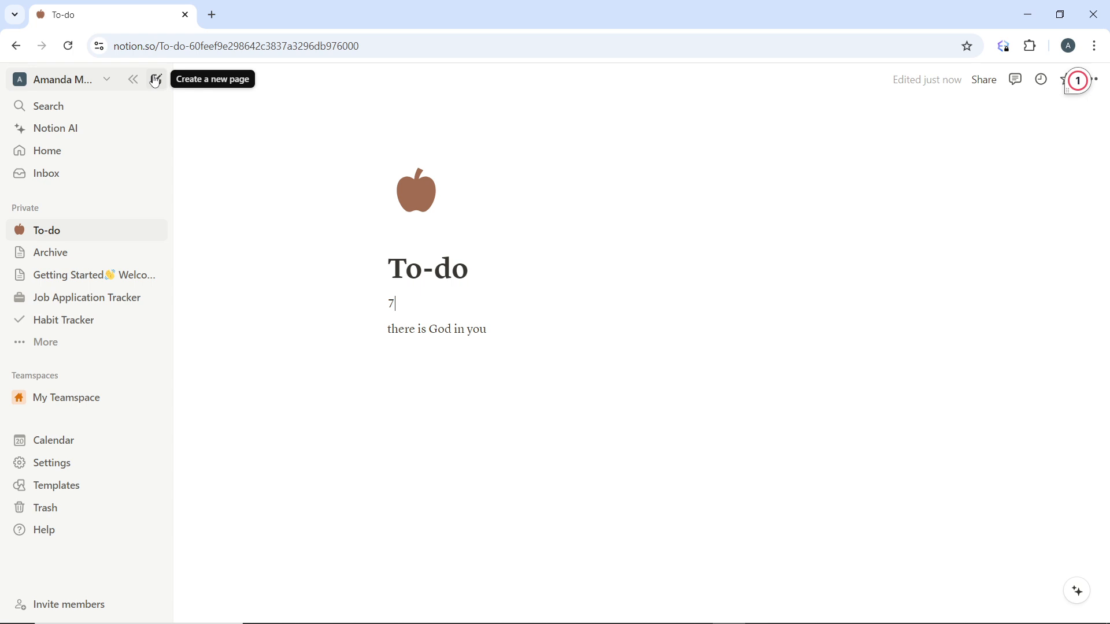
pyautogui.write('93')
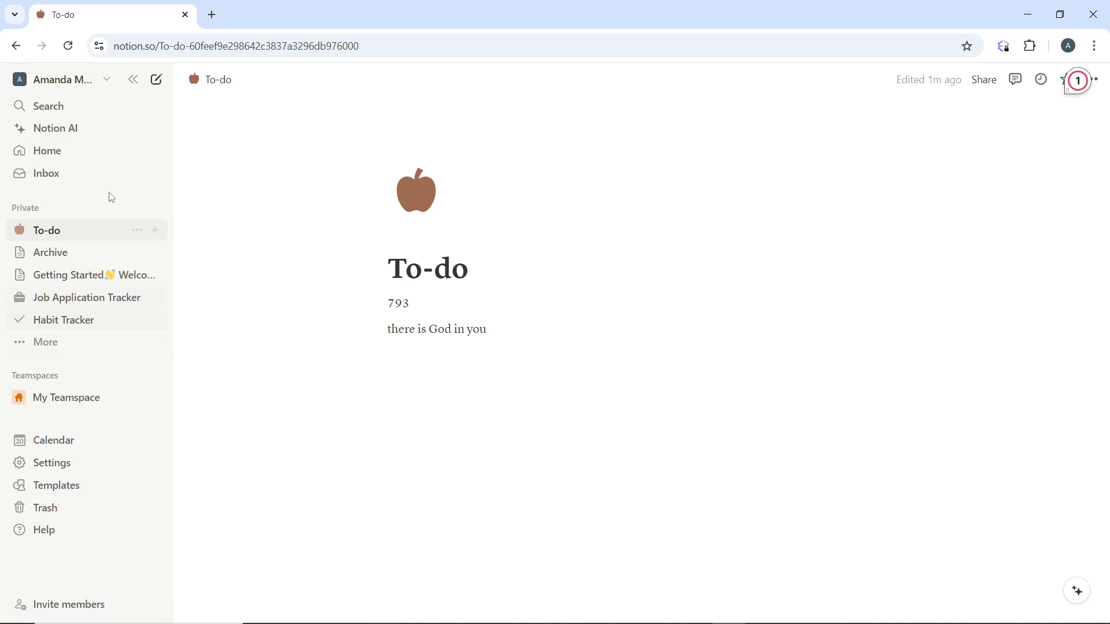
pyautogui.moveTo(50, 235)
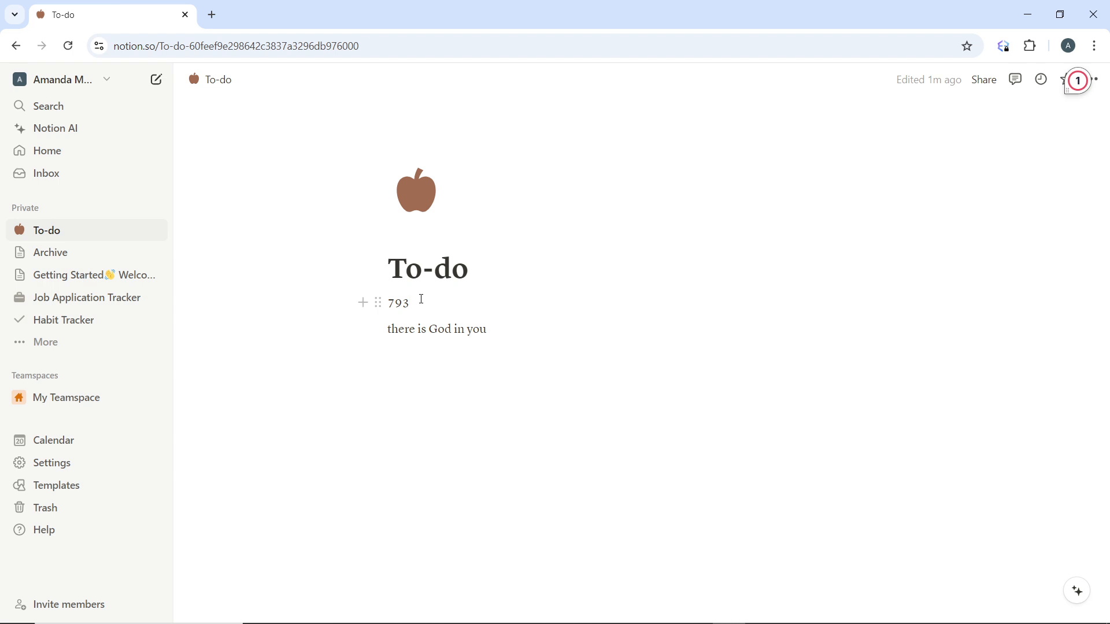
# - Delete the 793 line so only 'there is God in you' remains under the title
pyautogui.click(409, 302)
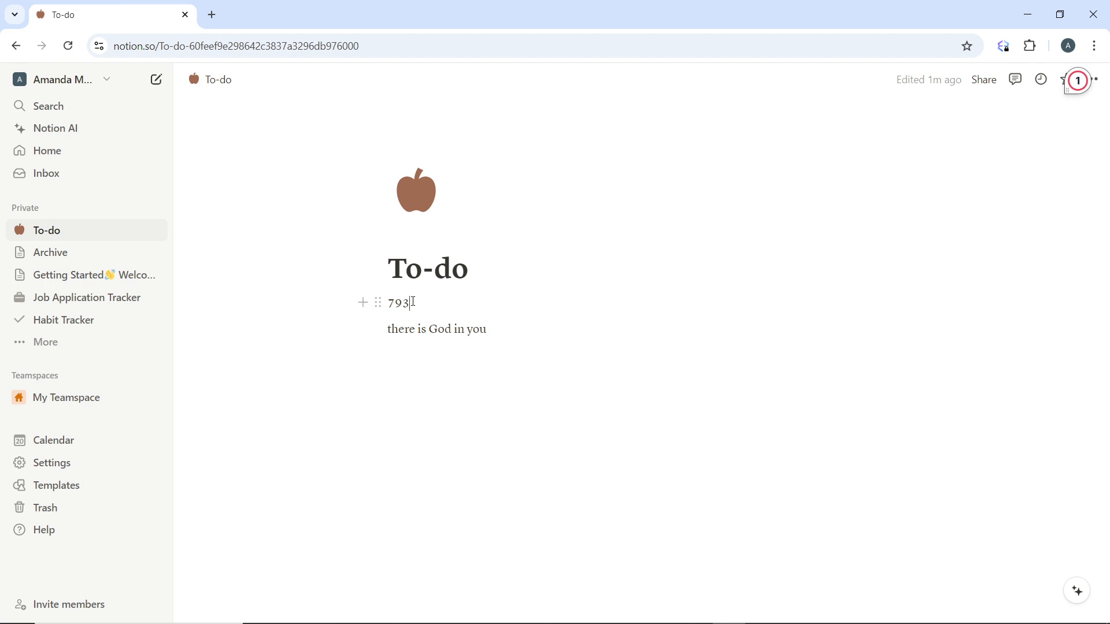
pyautogui.press('BackSpace')
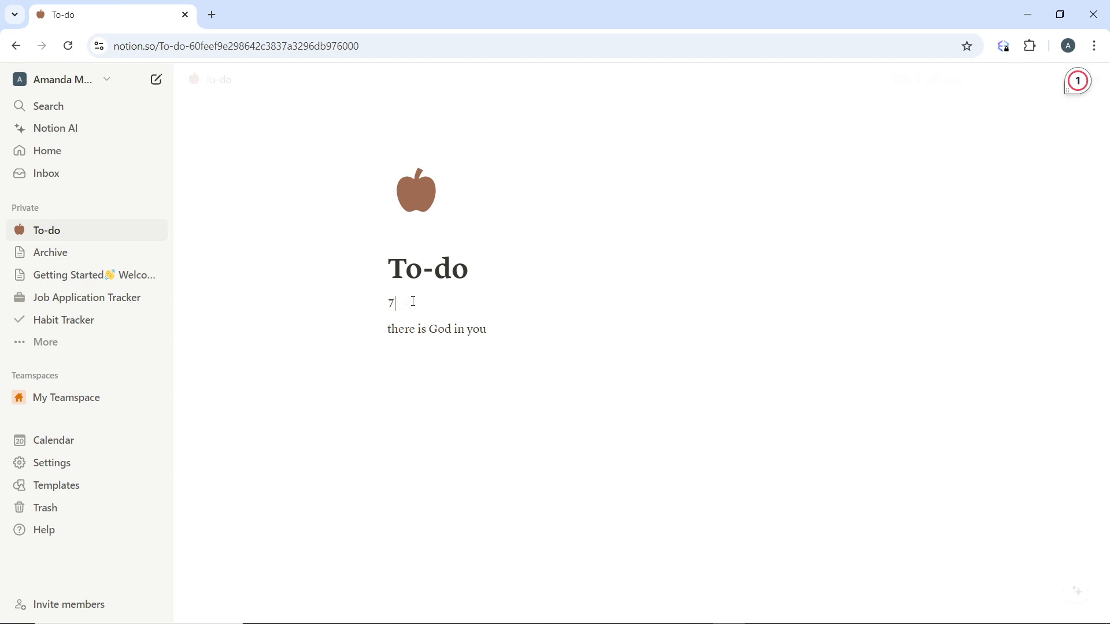
pyautogui.press('backspace')
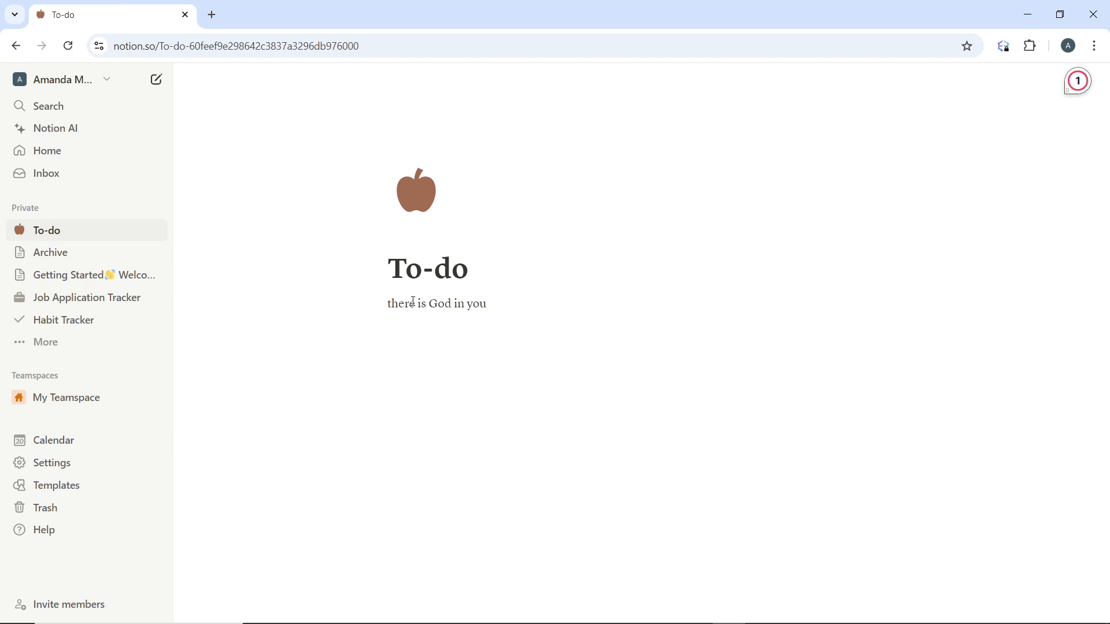
pyautogui.click(469, 268)
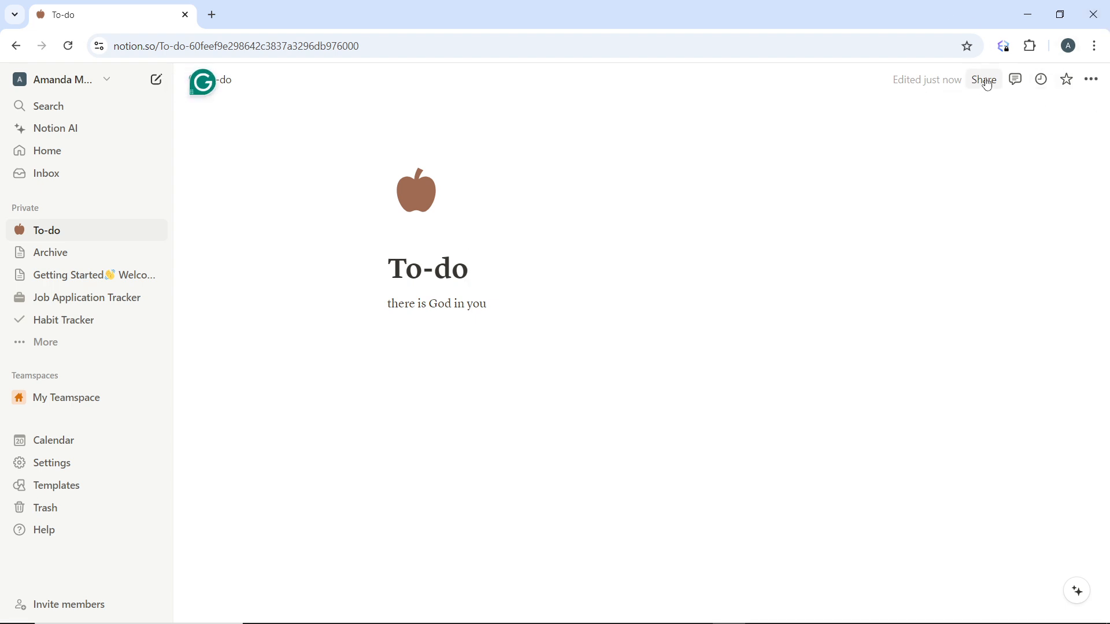
pyautogui.moveTo(982, 79)
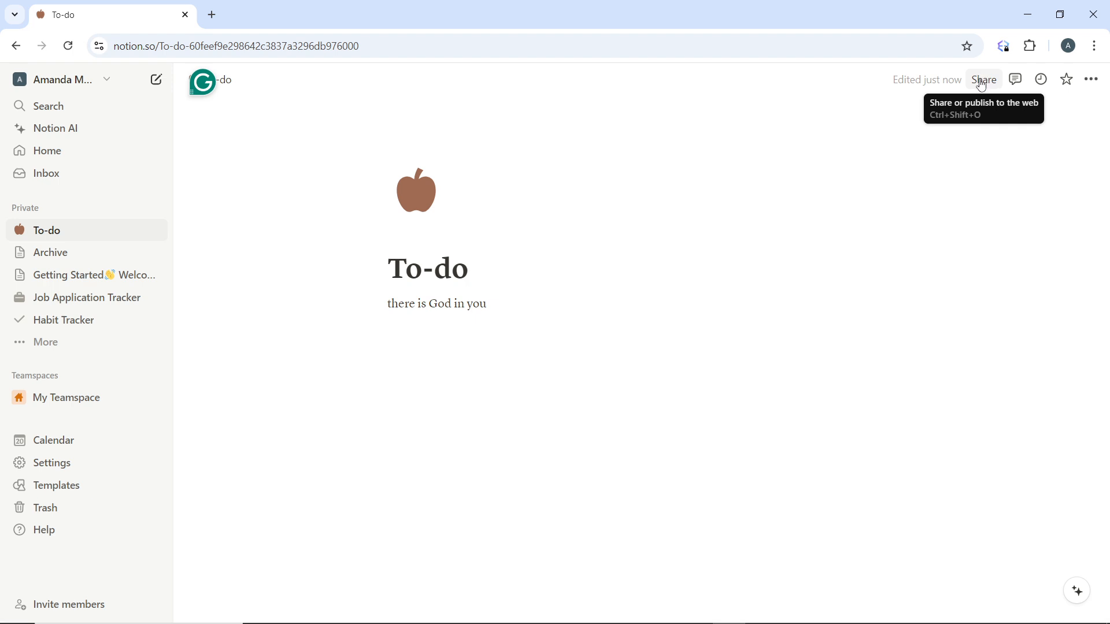
# - Show the Share panel for the To-do page, currently invite only
pyautogui.click(983, 80)
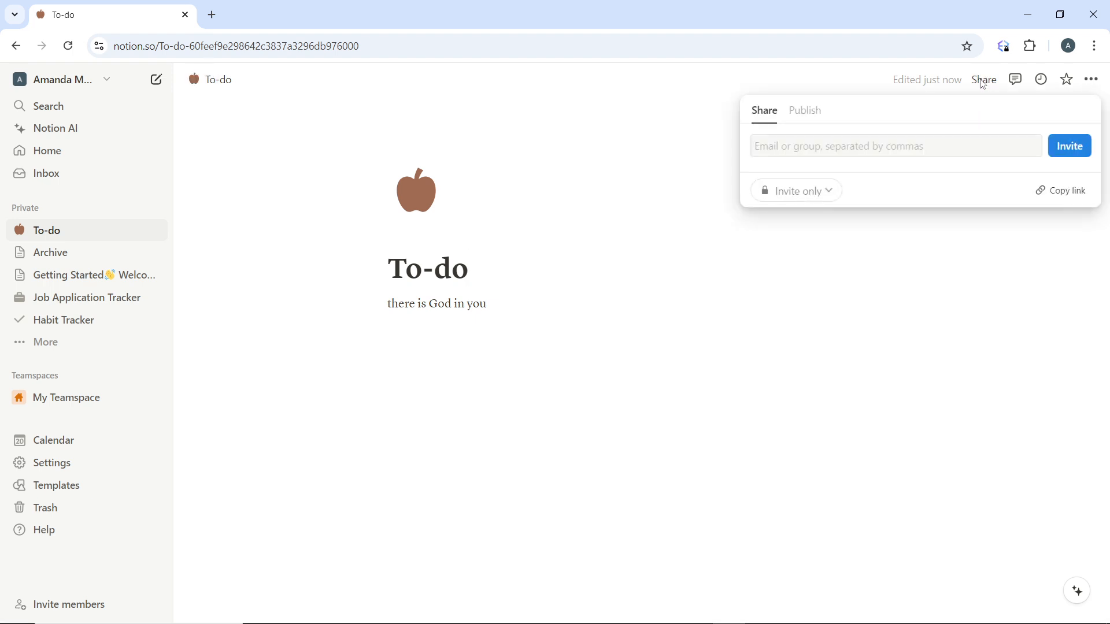
pyautogui.moveTo(879, 108)
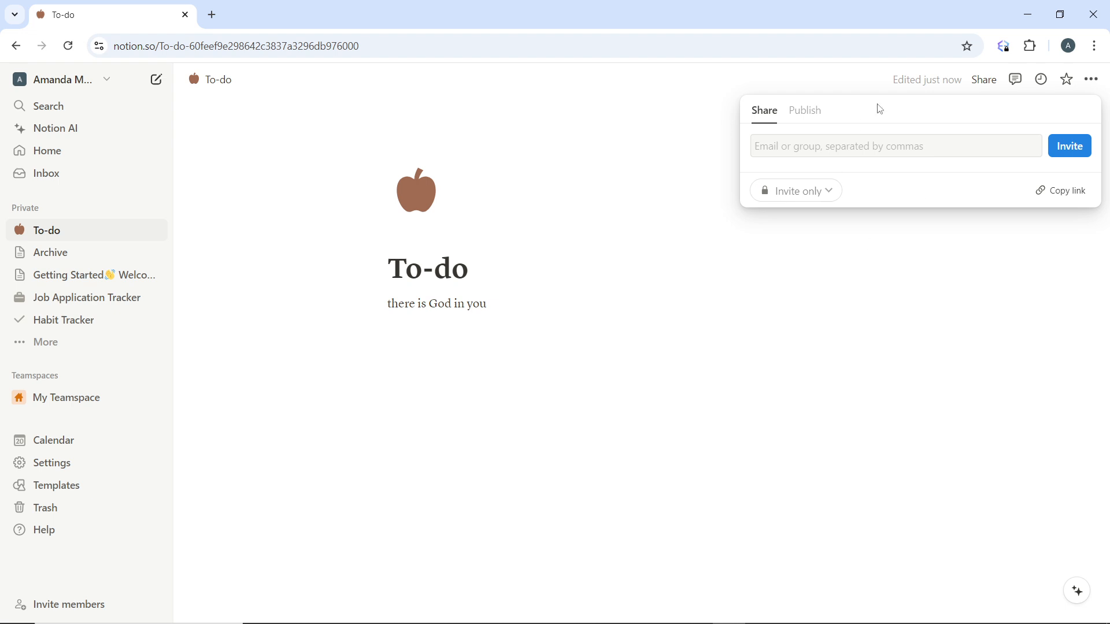
pyautogui.moveTo(885, 163)
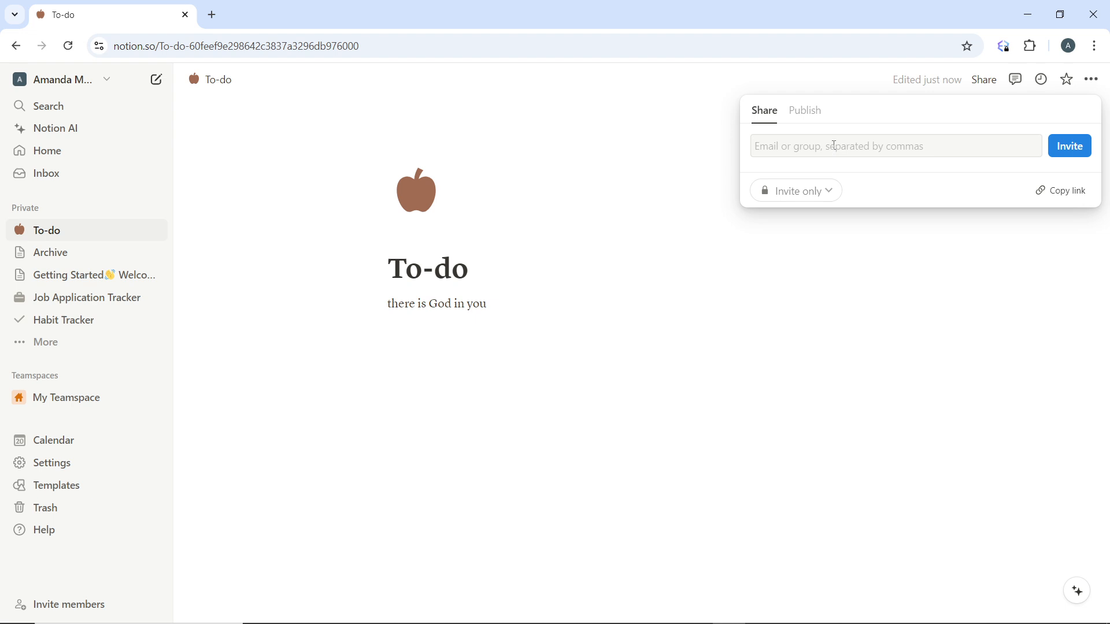
pyautogui.moveTo(991, 31)
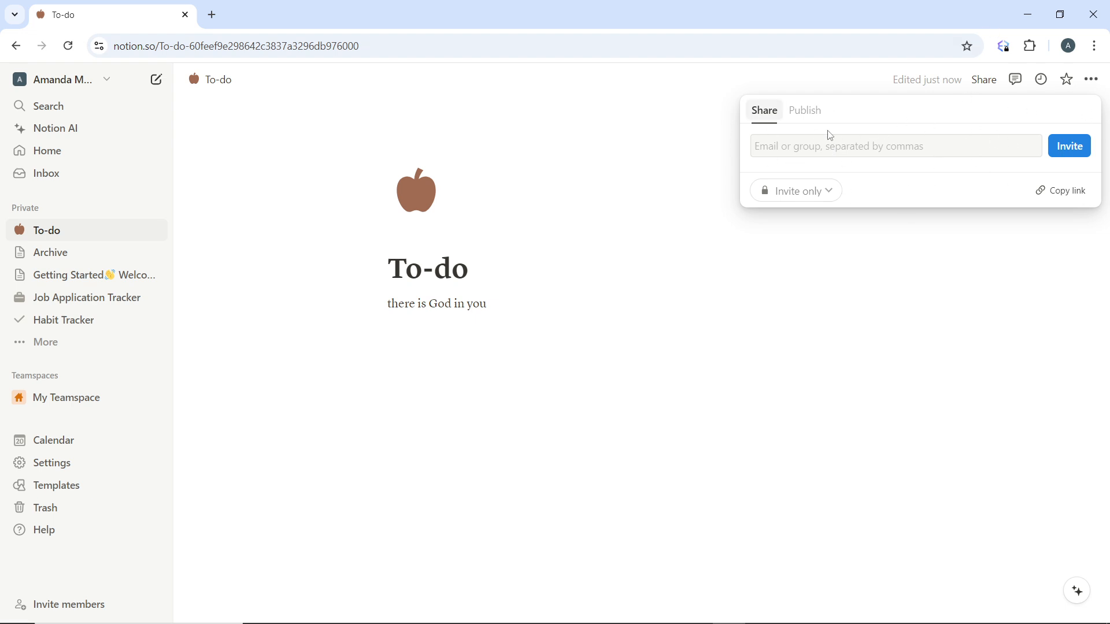
pyautogui.moveTo(747, 174)
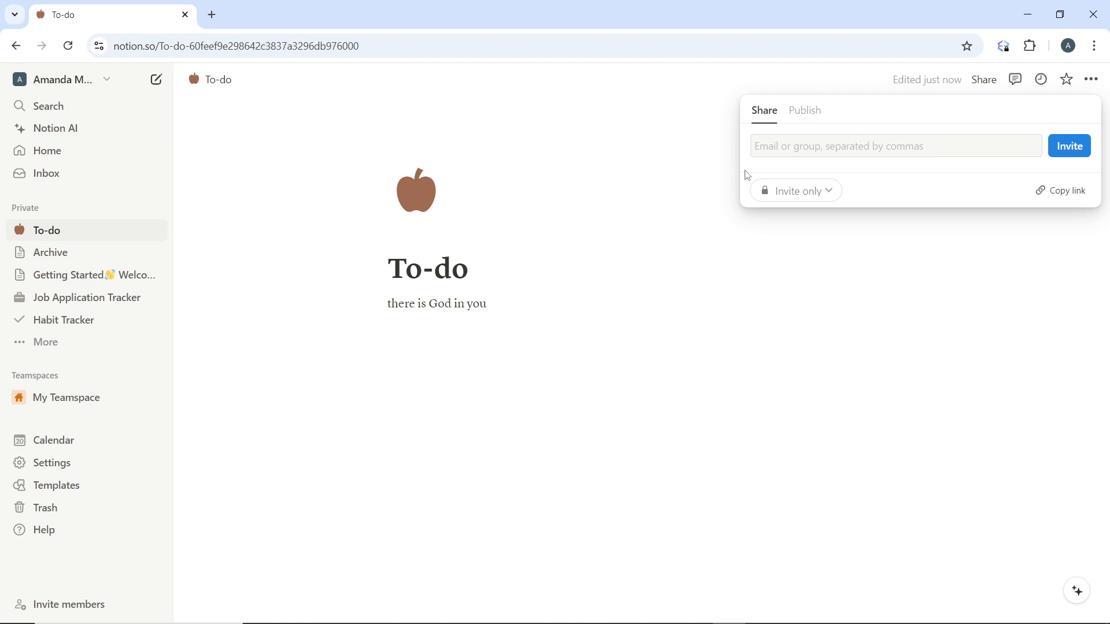
pyautogui.moveTo(803, 109)
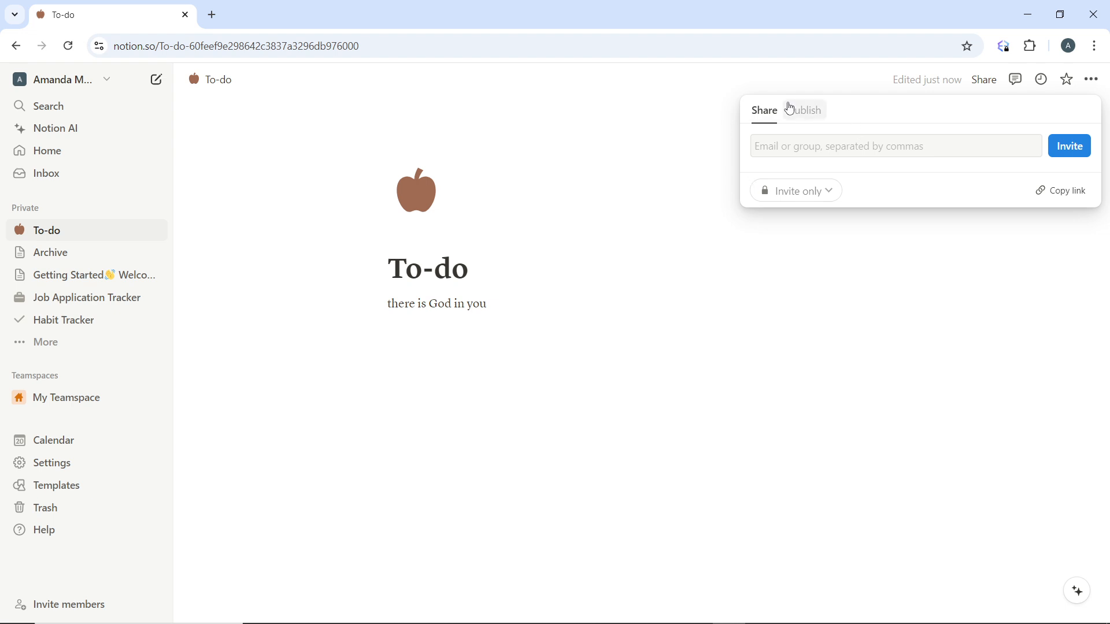
pyautogui.moveTo(819, 125)
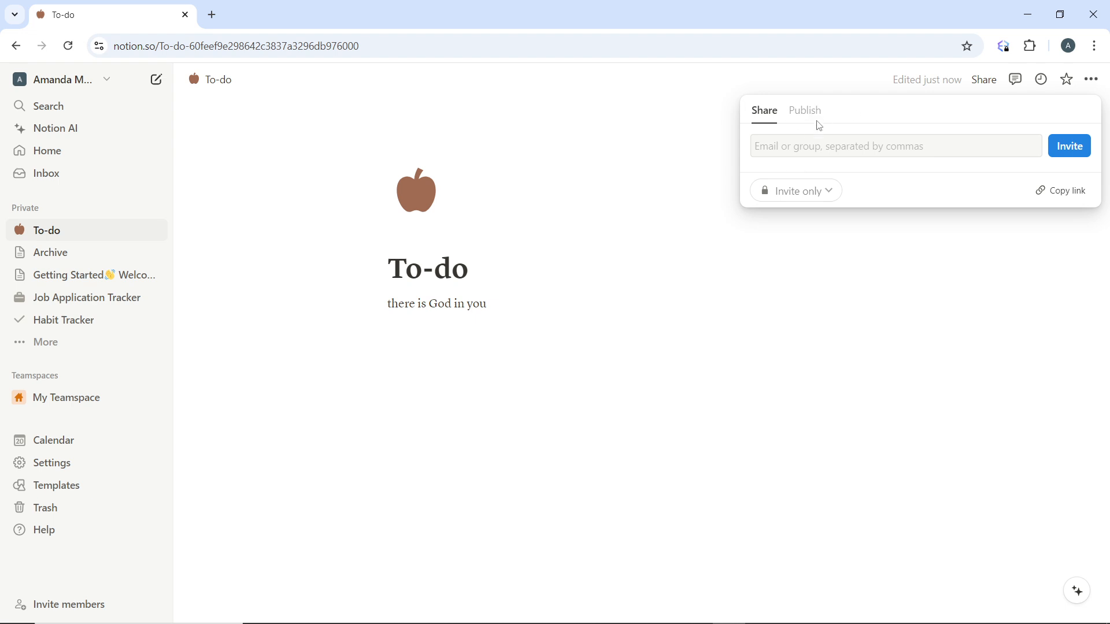
pyautogui.moveTo(1066, 231)
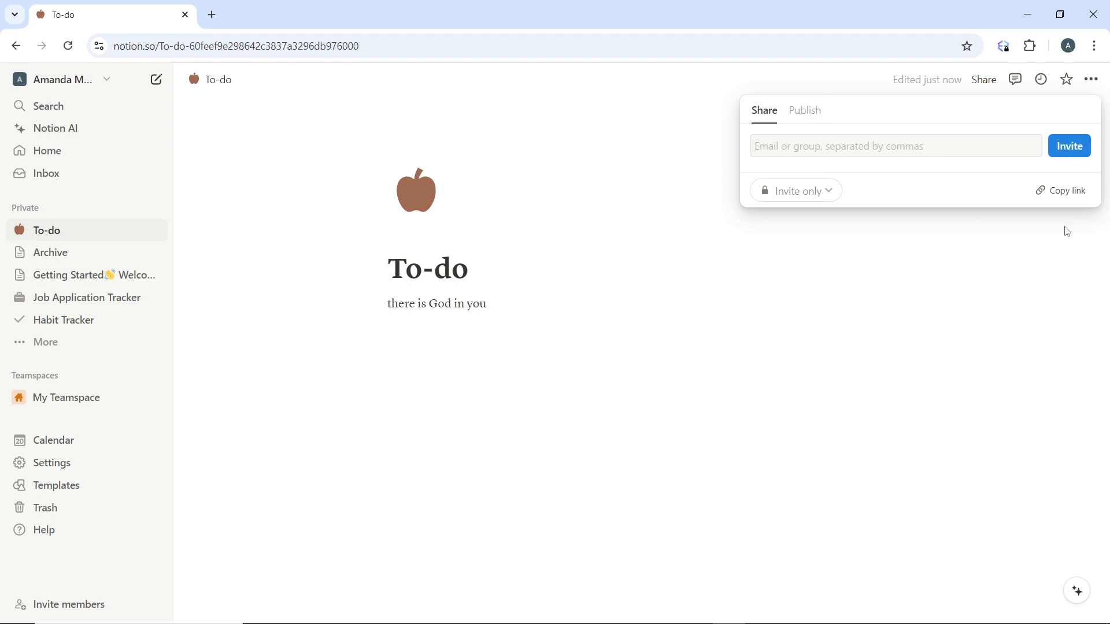
pyautogui.moveTo(1067, 191)
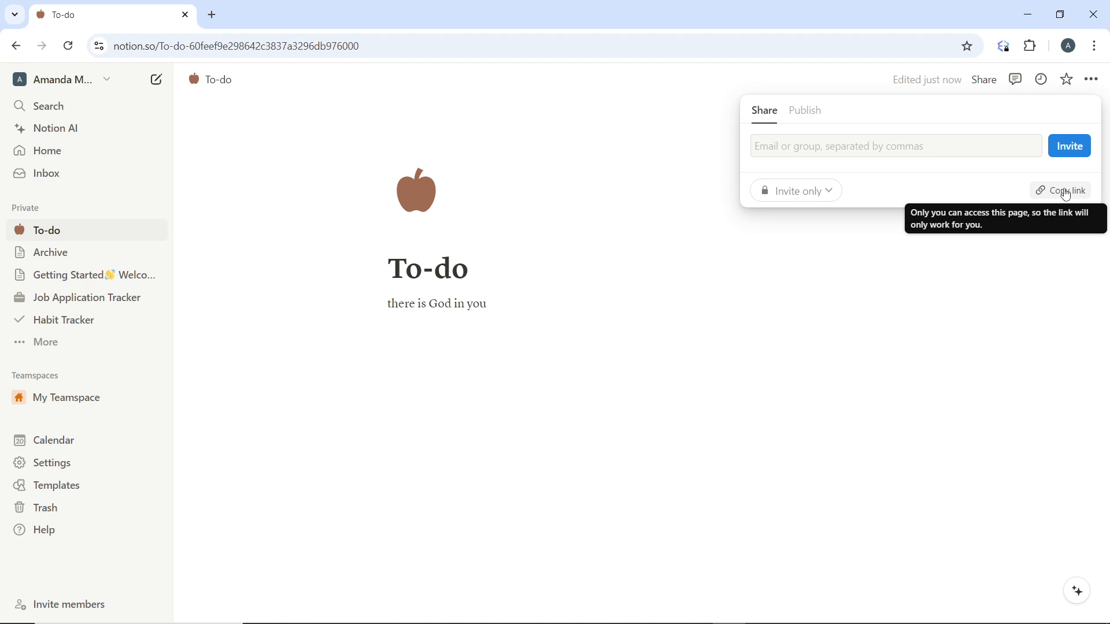
pyautogui.moveTo(884, 208)
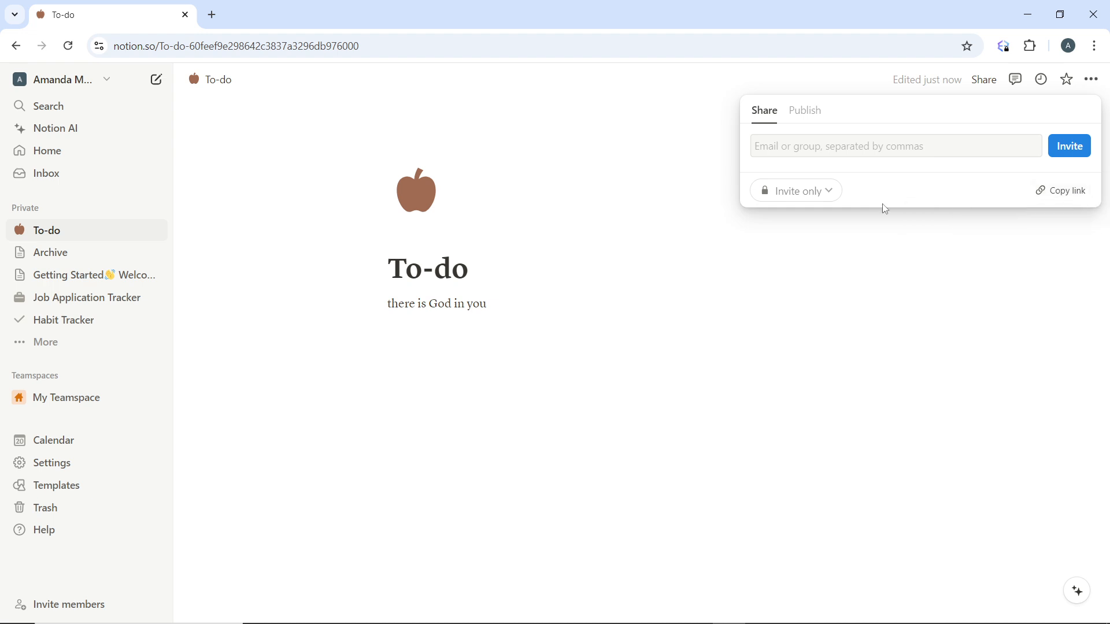
# - Review the general access levels, keep Invite only, and start an email invite
pyautogui.click(795, 191)
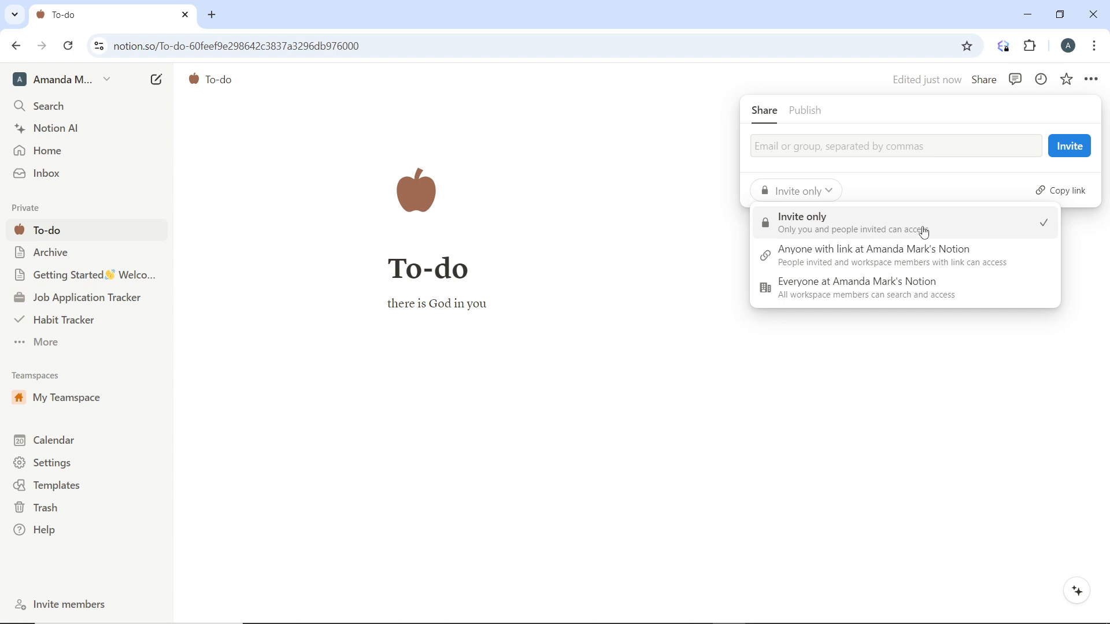
pyautogui.moveTo(885, 255)
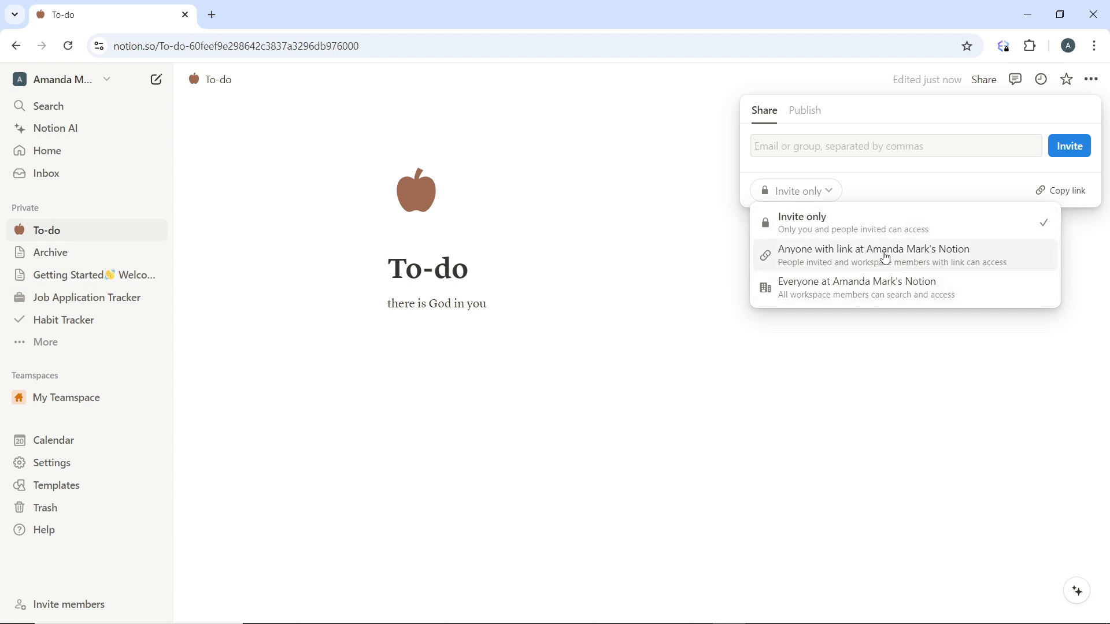
pyautogui.moveTo(839, 288)
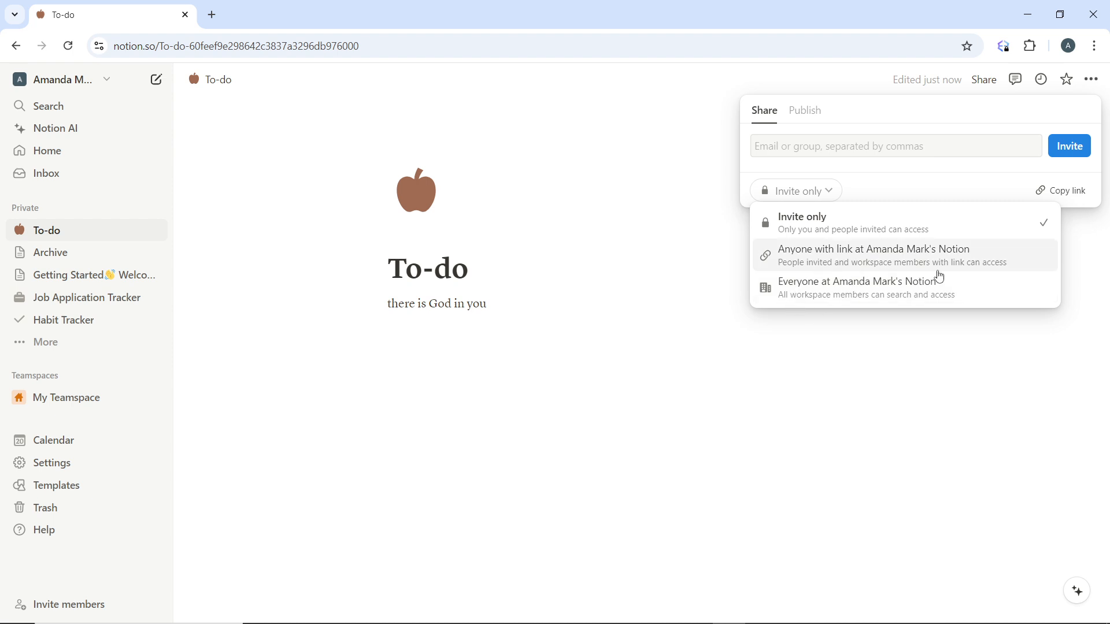
pyautogui.moveTo(825, 281)
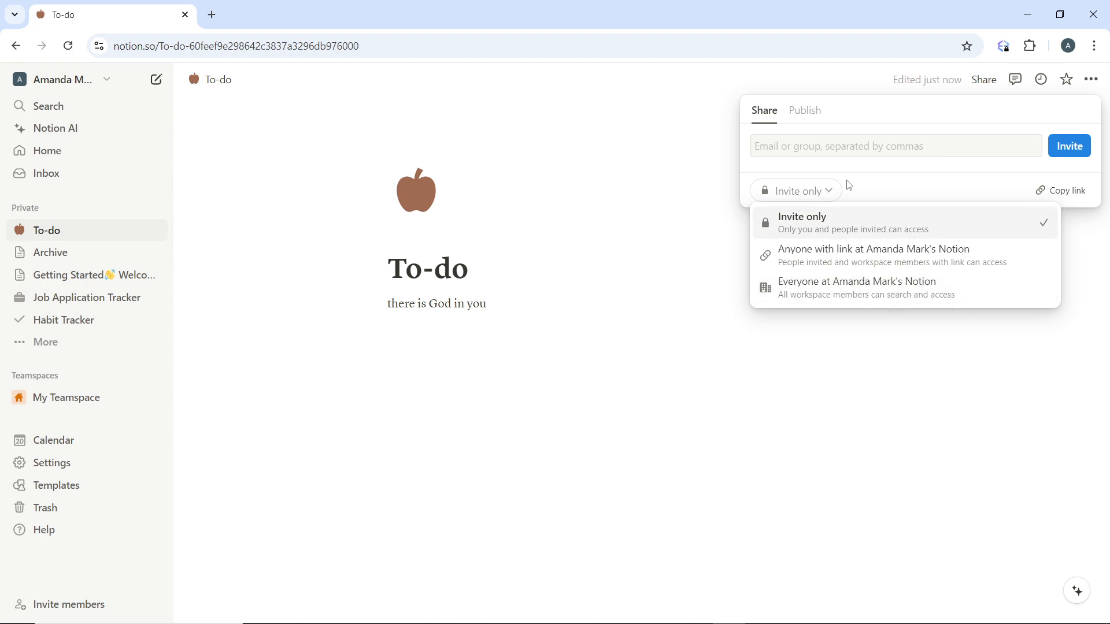
pyautogui.moveTo(929, 288)
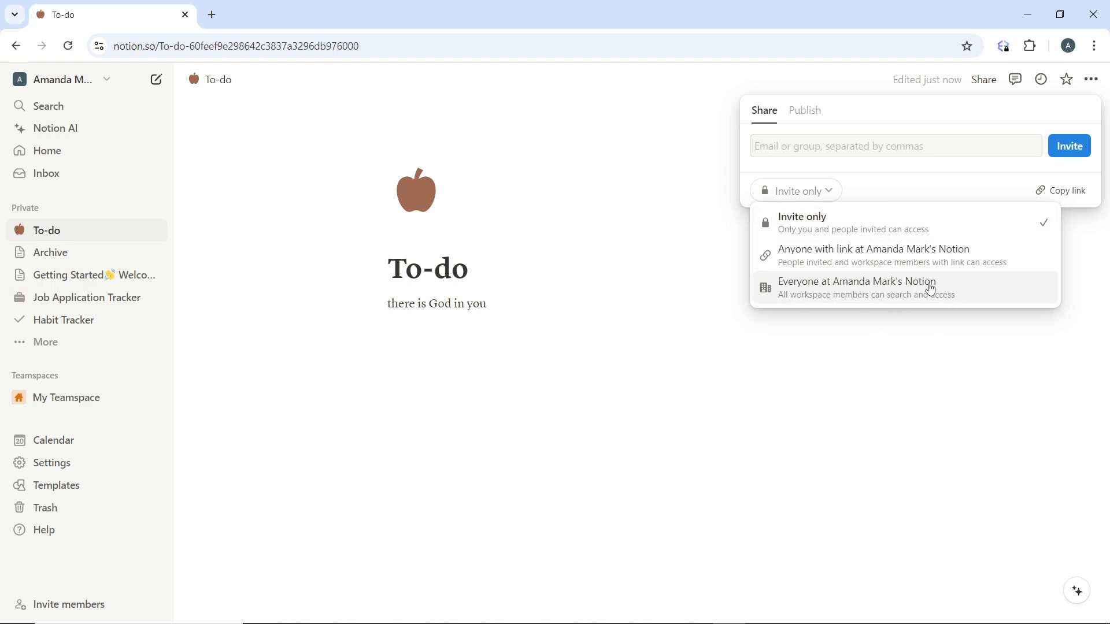
pyautogui.click(795, 191)
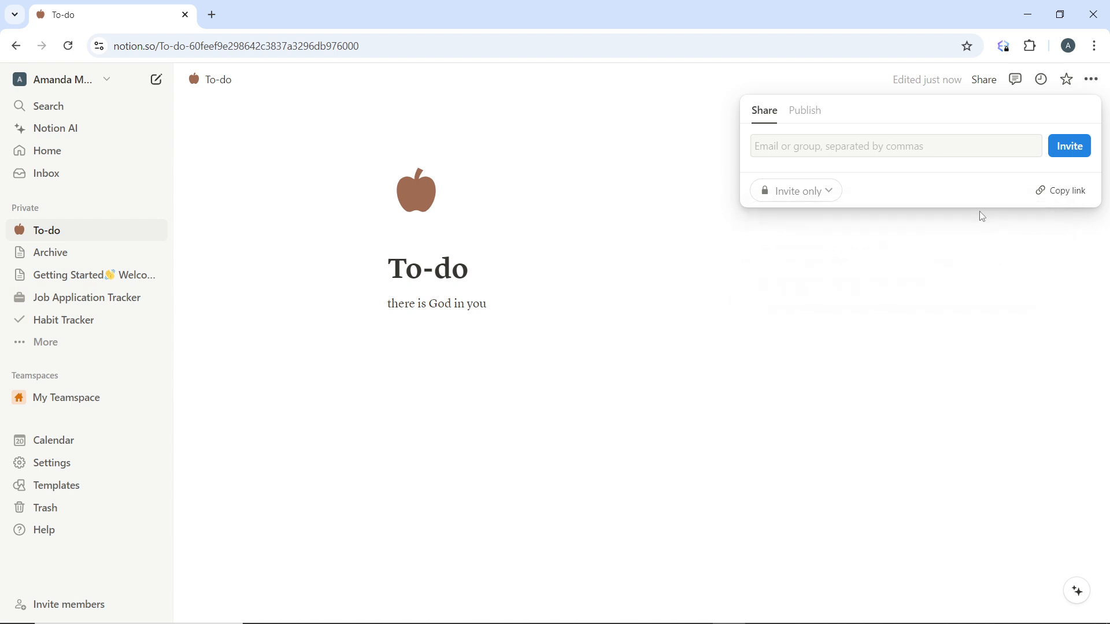
pyautogui.moveTo(887, 119)
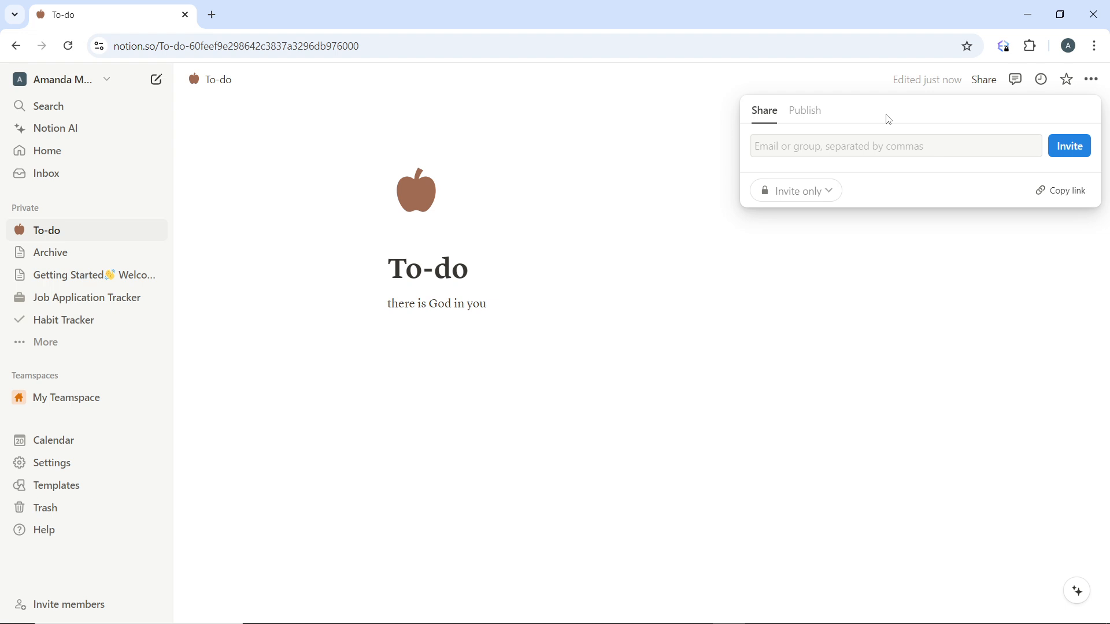
pyautogui.moveTo(907, 65)
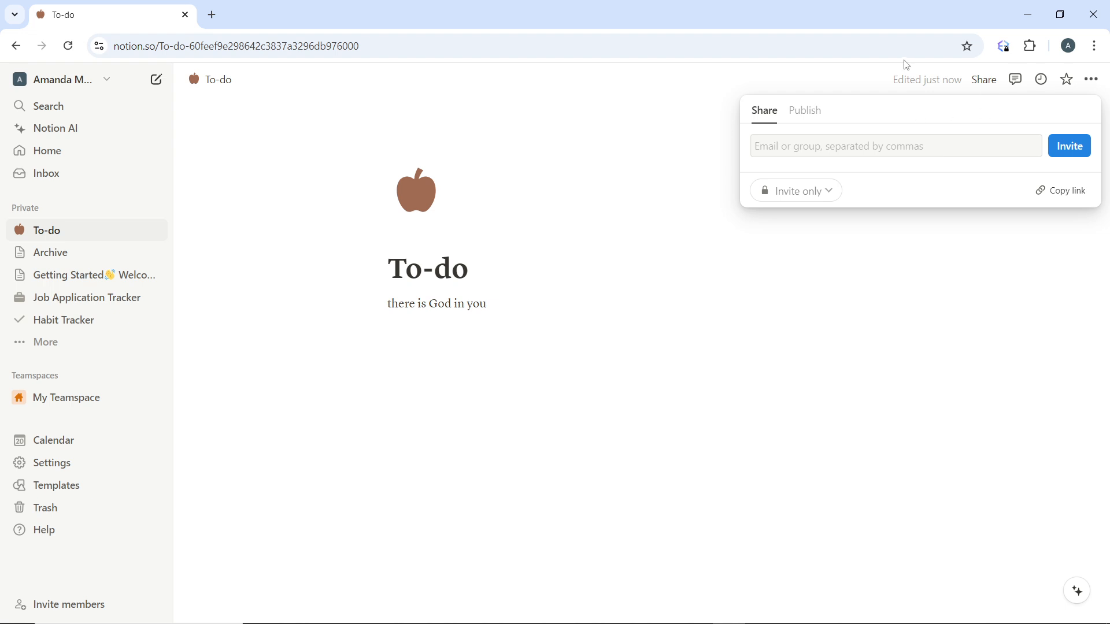
pyautogui.moveTo(870, 163)
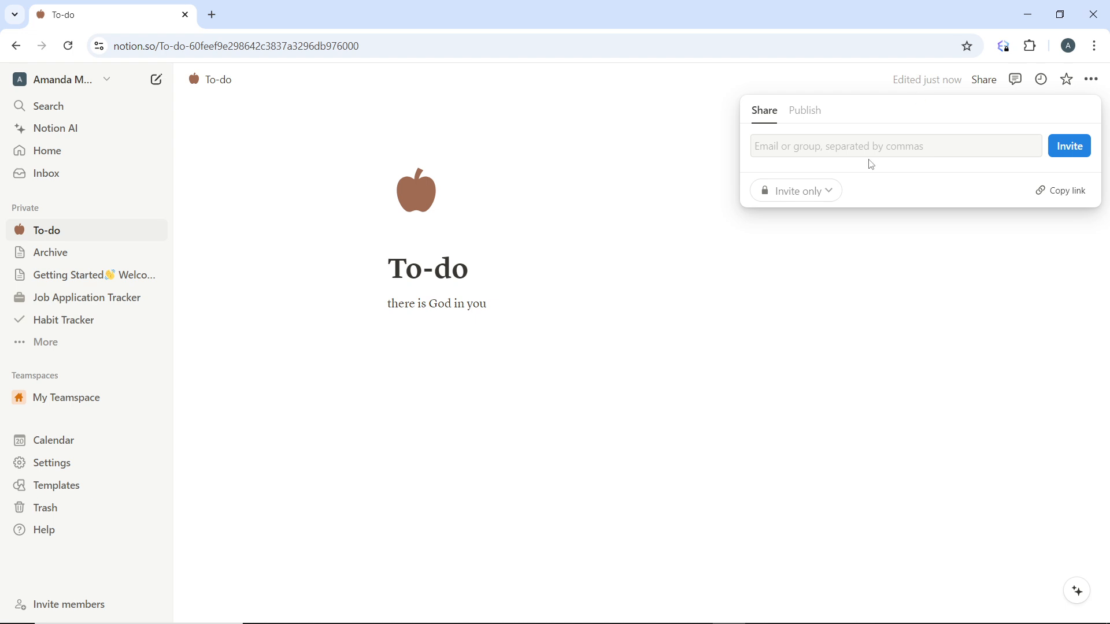
pyautogui.click(893, 146)
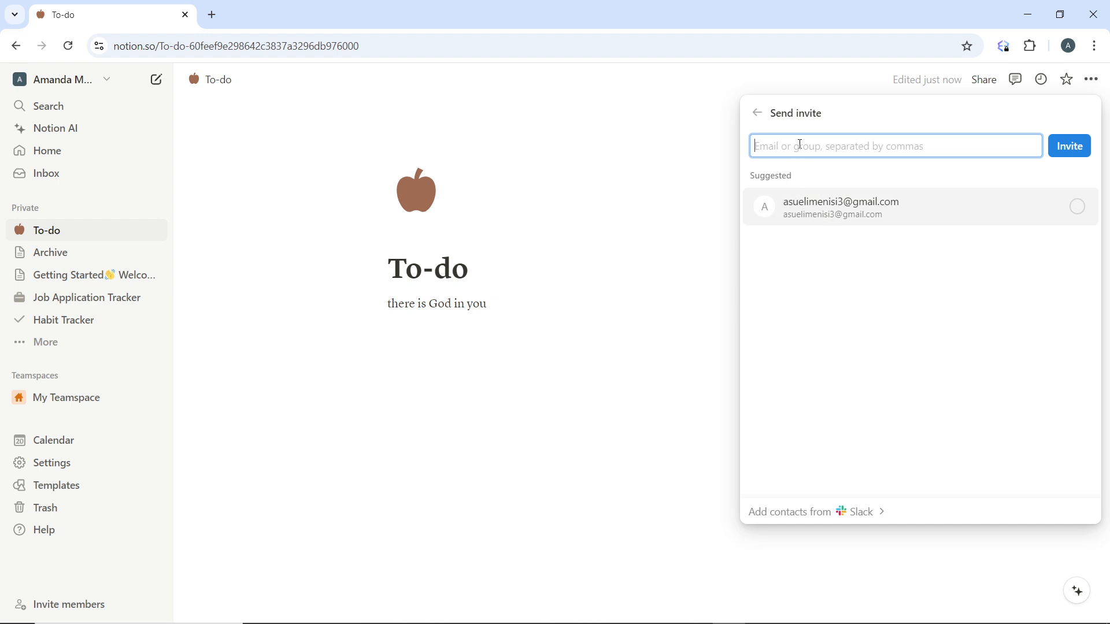
pyautogui.moveTo(885, 137)
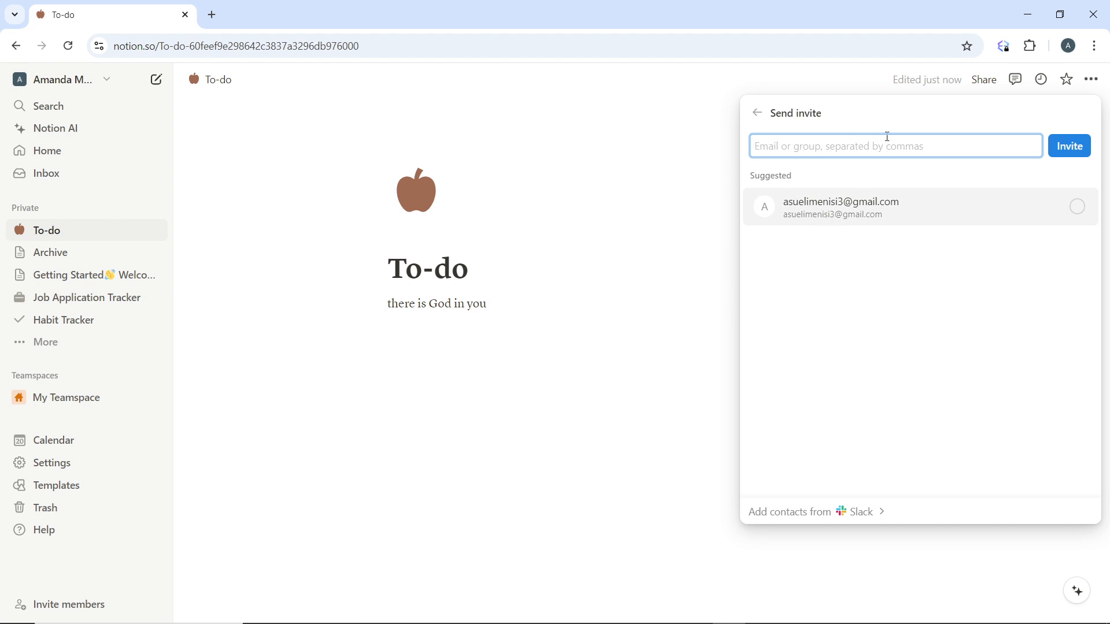
pyautogui.moveTo(823, 197)
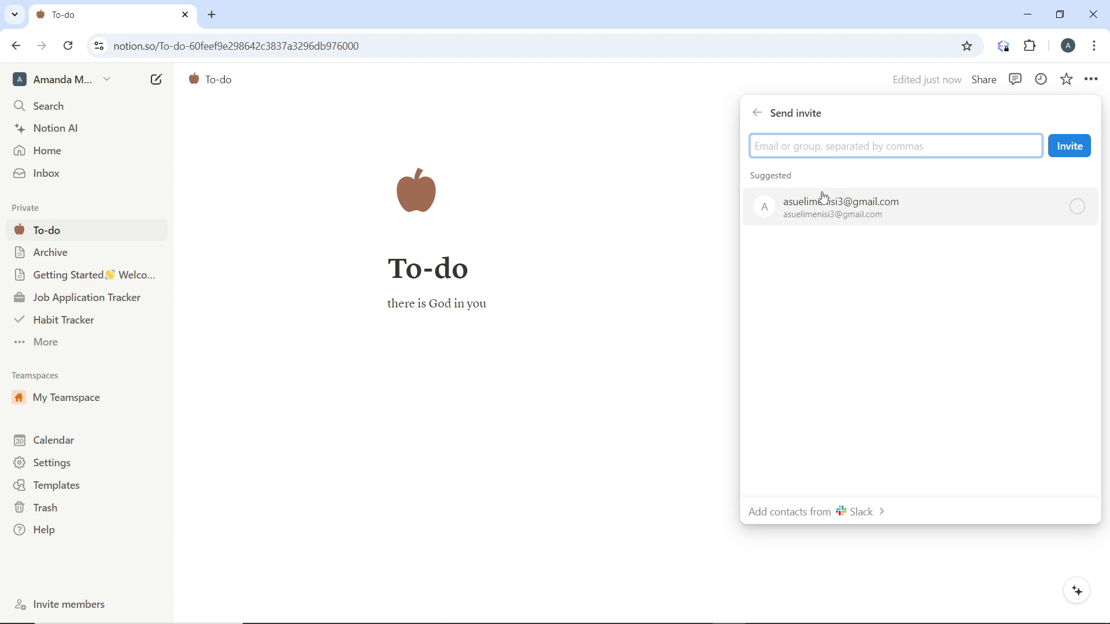
# - Add the suggested contact as an invitee with Full access
pyautogui.click(841, 206)
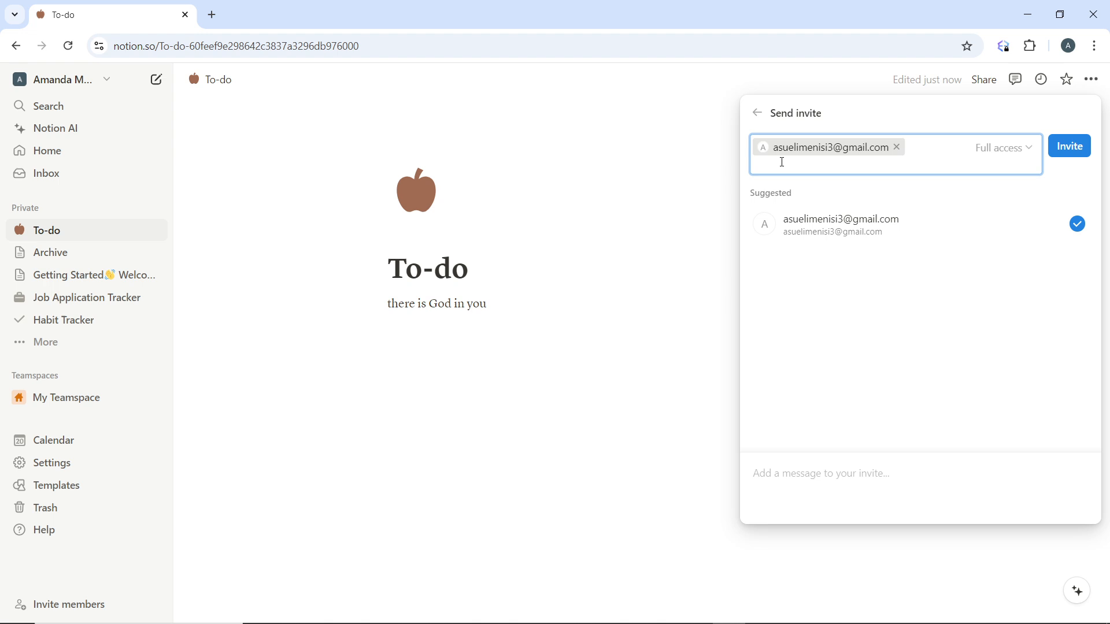
pyautogui.moveTo(837, 115)
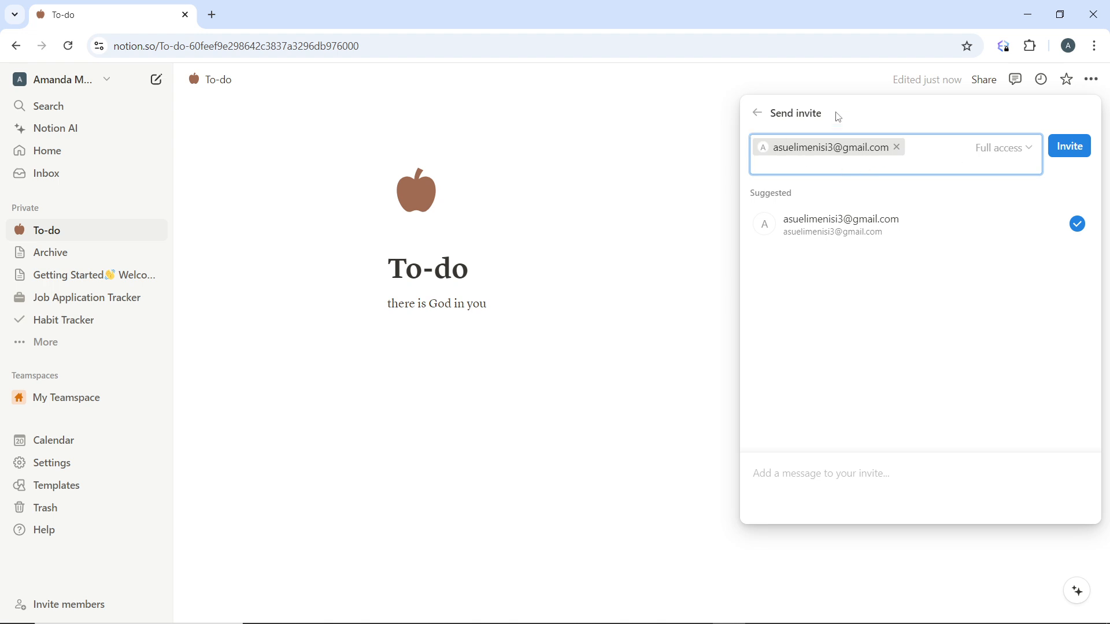
pyautogui.moveTo(821, 75)
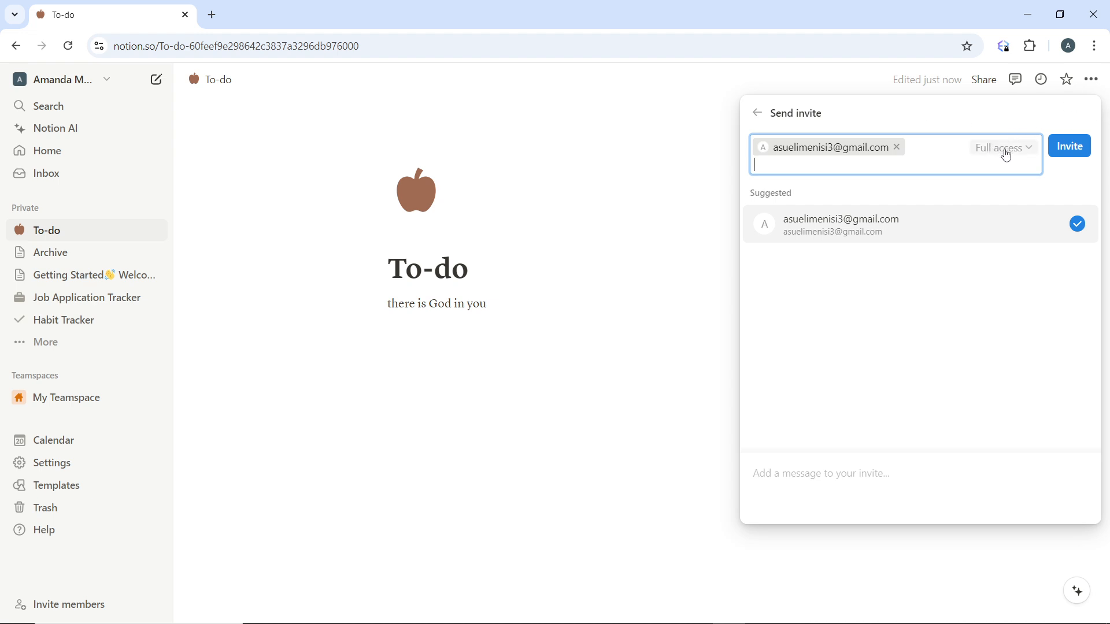
pyautogui.click(998, 147)
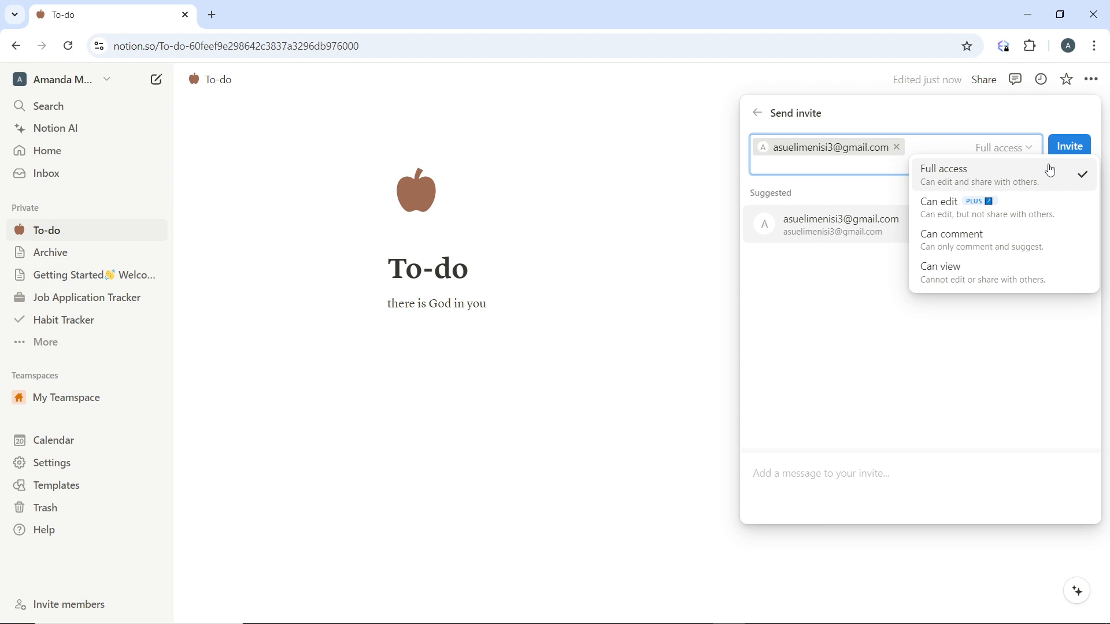
pyautogui.moveTo(1016, 185)
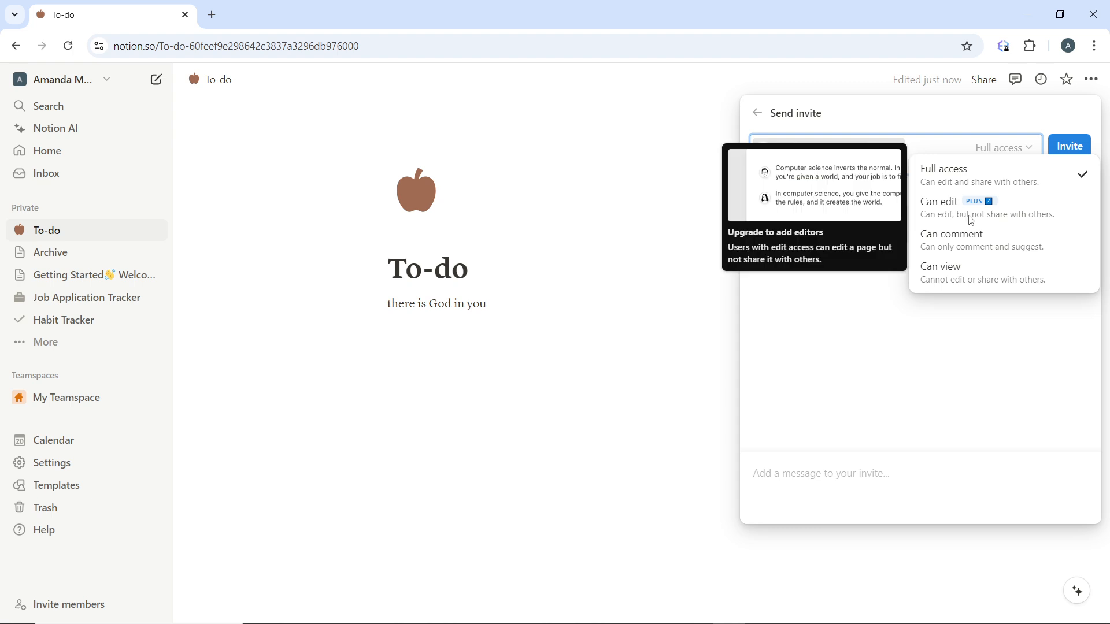
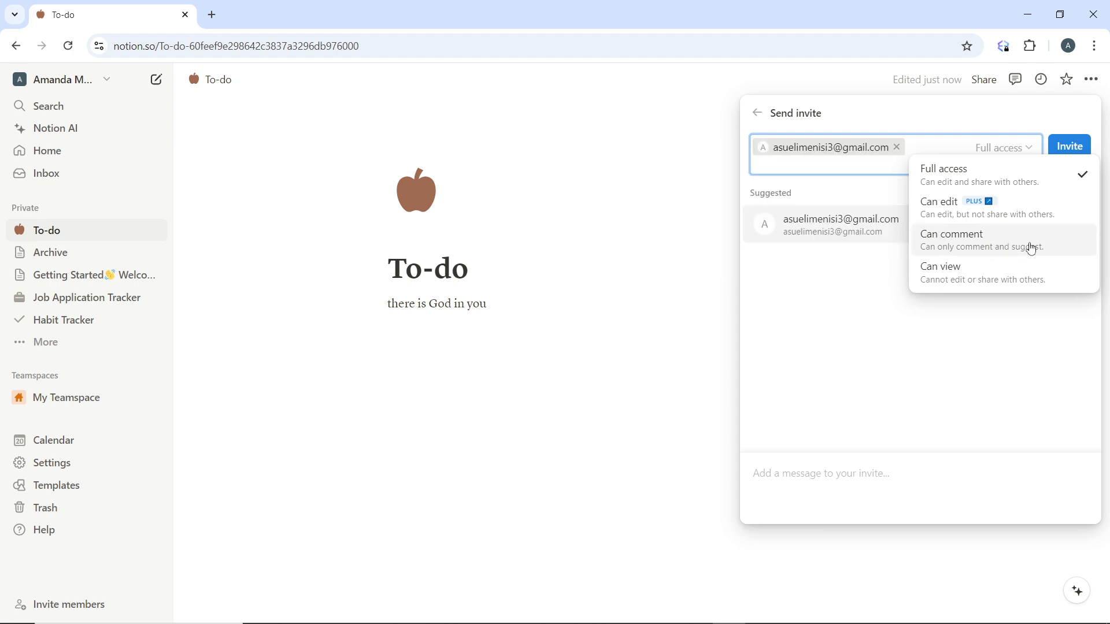
pyautogui.moveTo(985, 283)
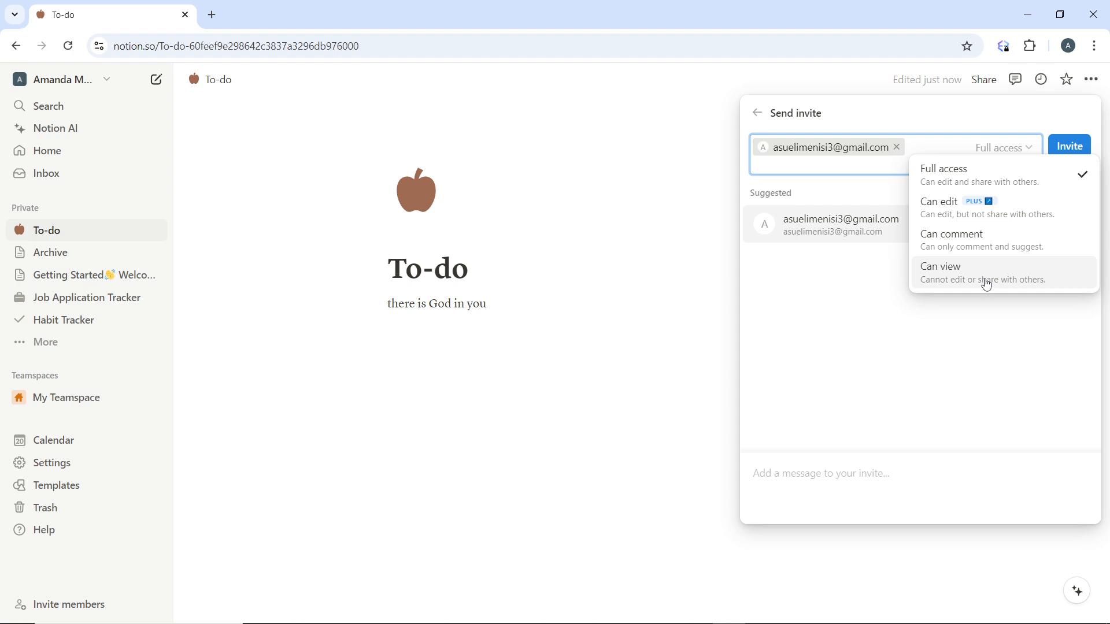
pyautogui.moveTo(988, 280)
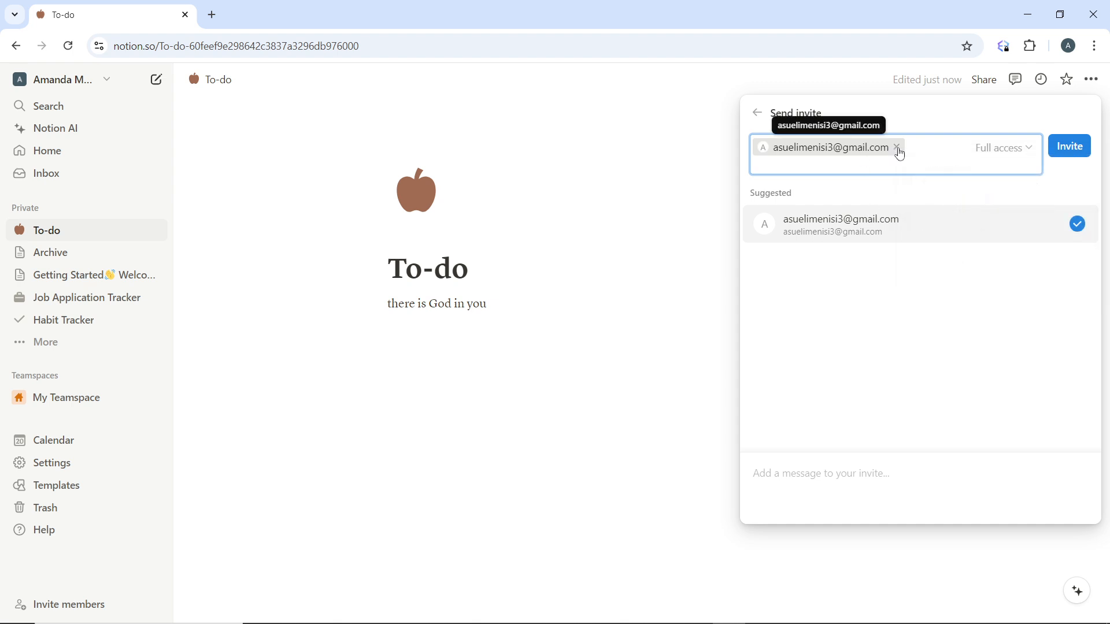
pyautogui.moveTo(908, 288)
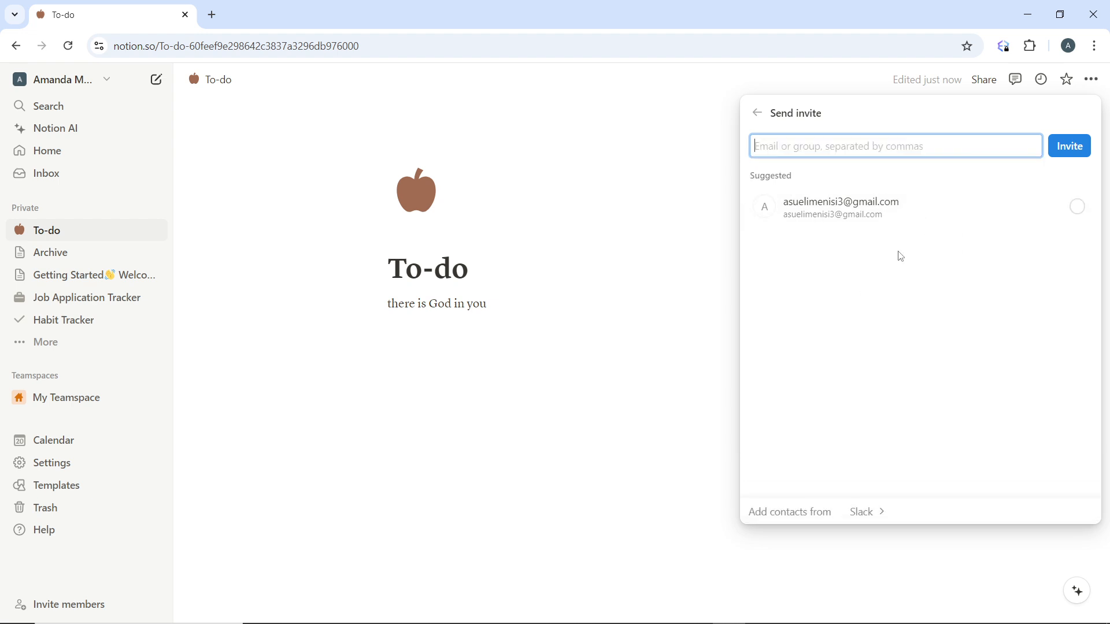
# - Re-add the suggested contact, then remove it to leave the invite field empty
pyautogui.click(840, 207)
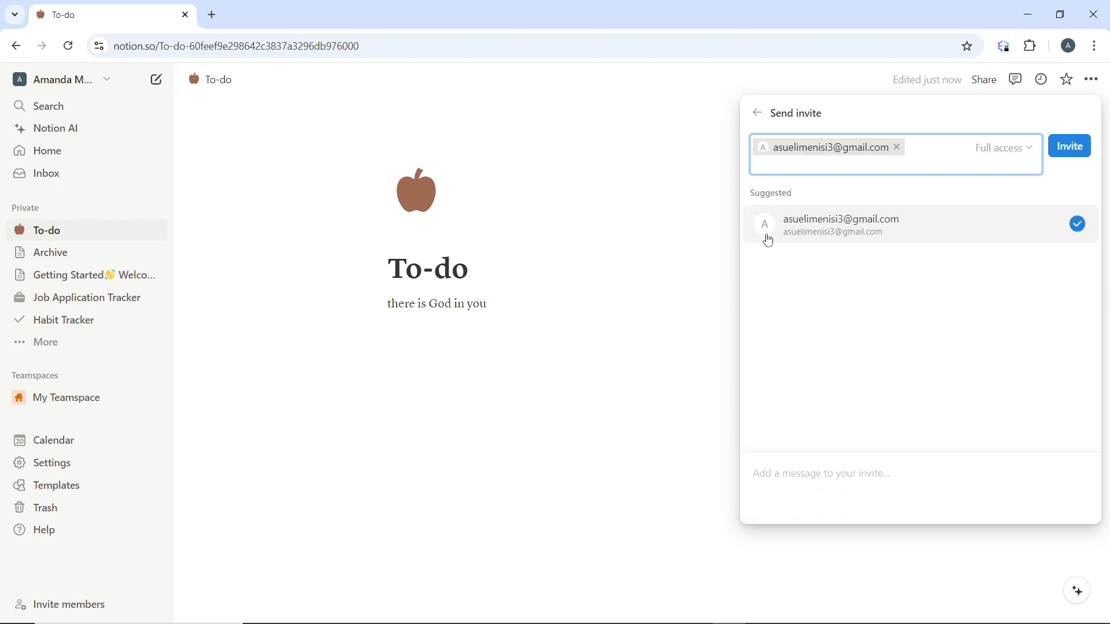
pyautogui.moveTo(1068, 145)
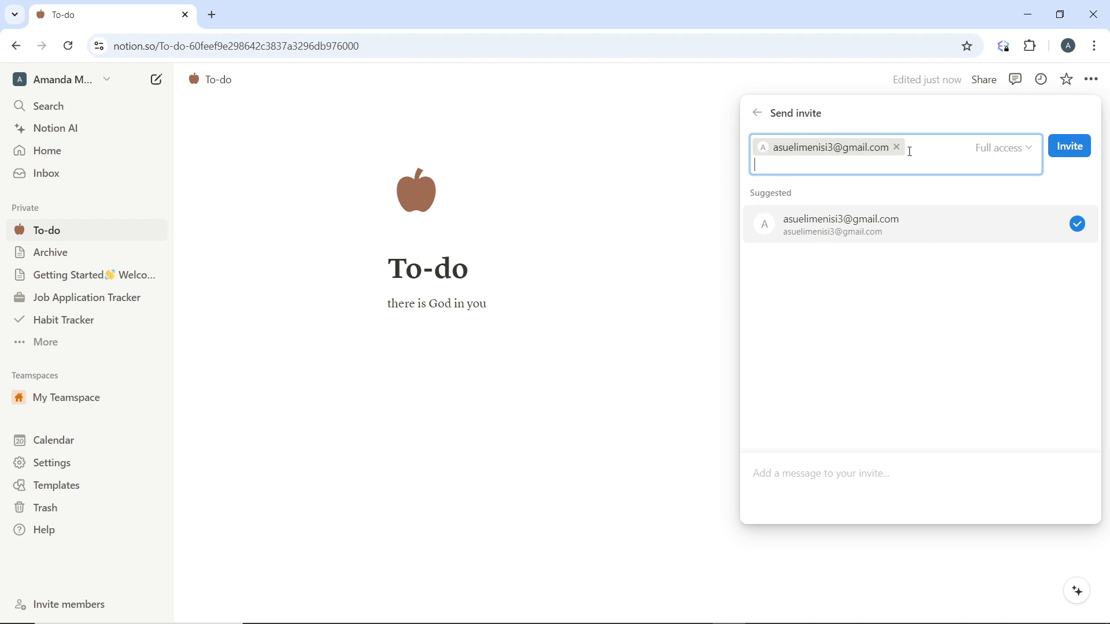
pyautogui.click(896, 147)
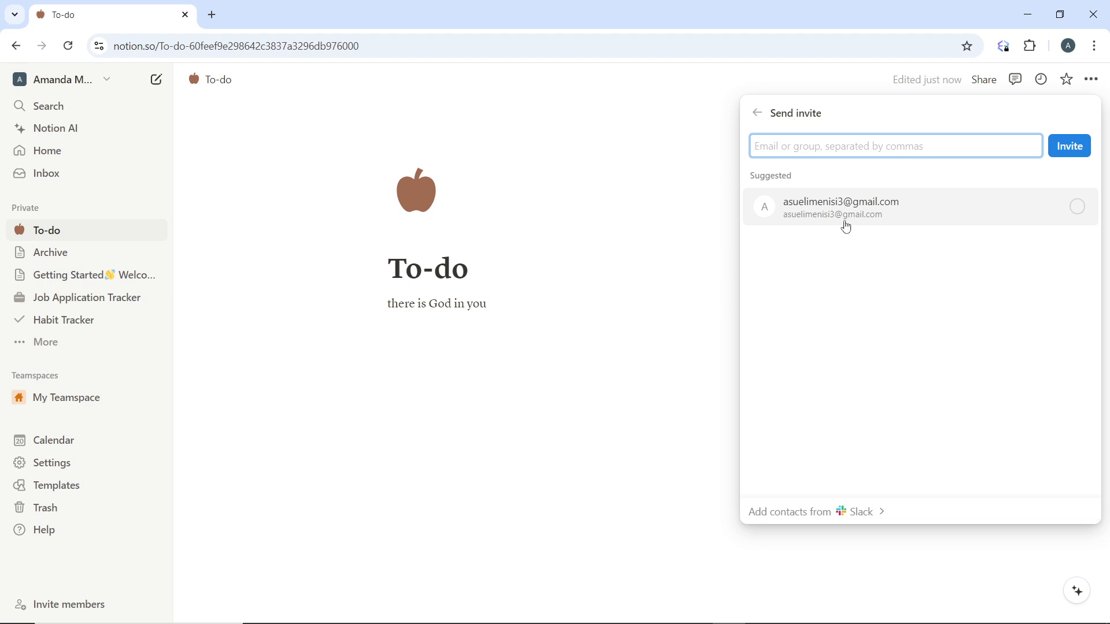
# - Return from Send invite to the main sharing options, still Invite only
pyautogui.click(756, 112)
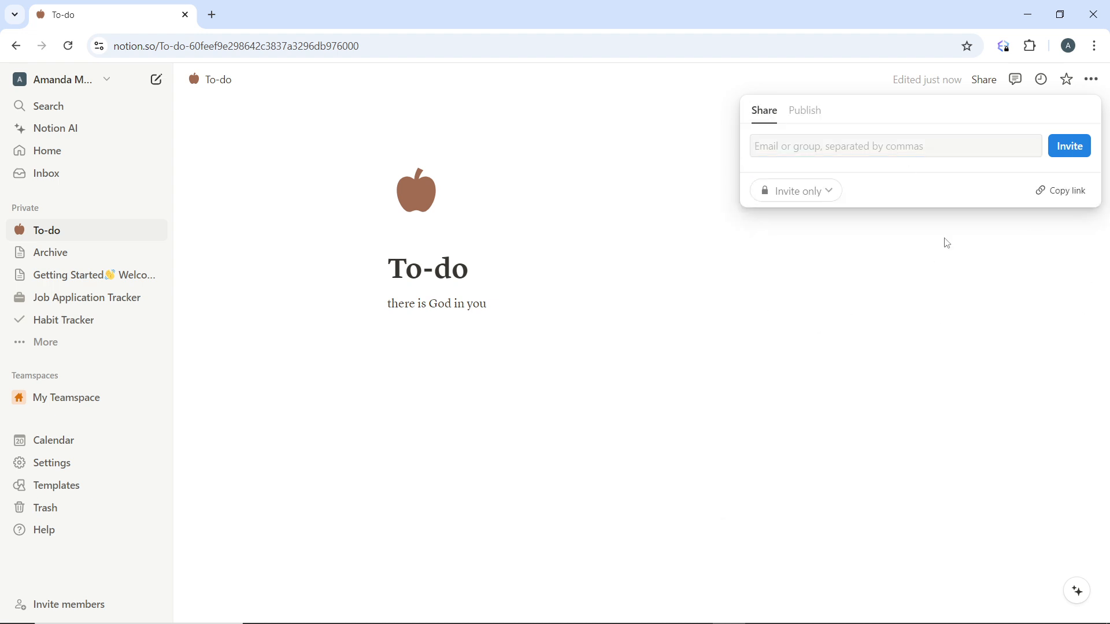
pyautogui.moveTo(1069, 220)
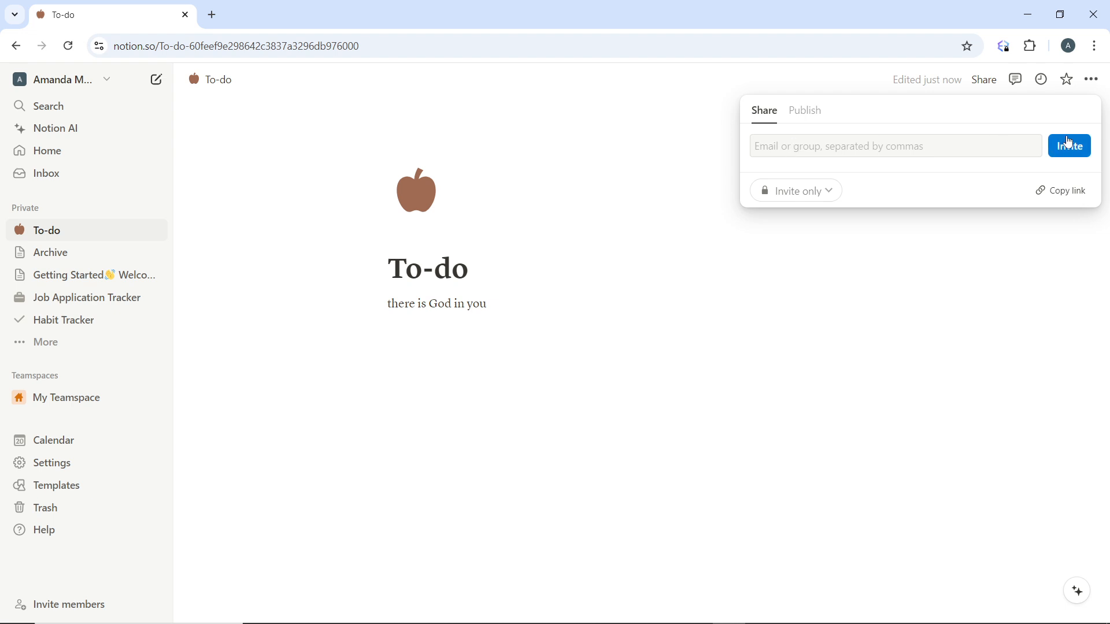
pyautogui.moveTo(976, 191)
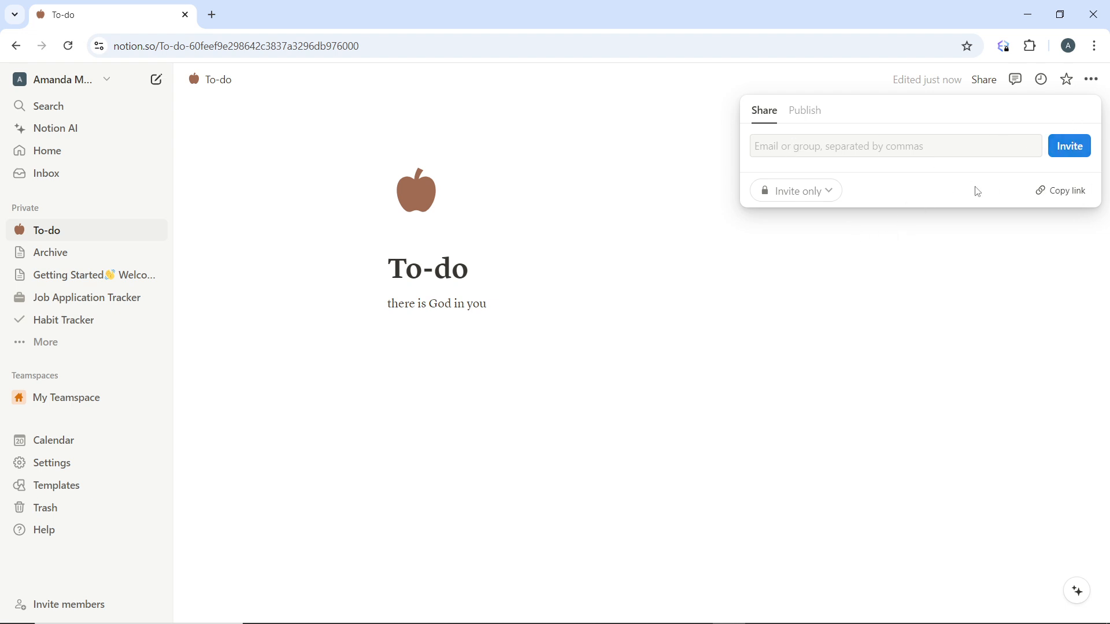
pyautogui.moveTo(985, 124)
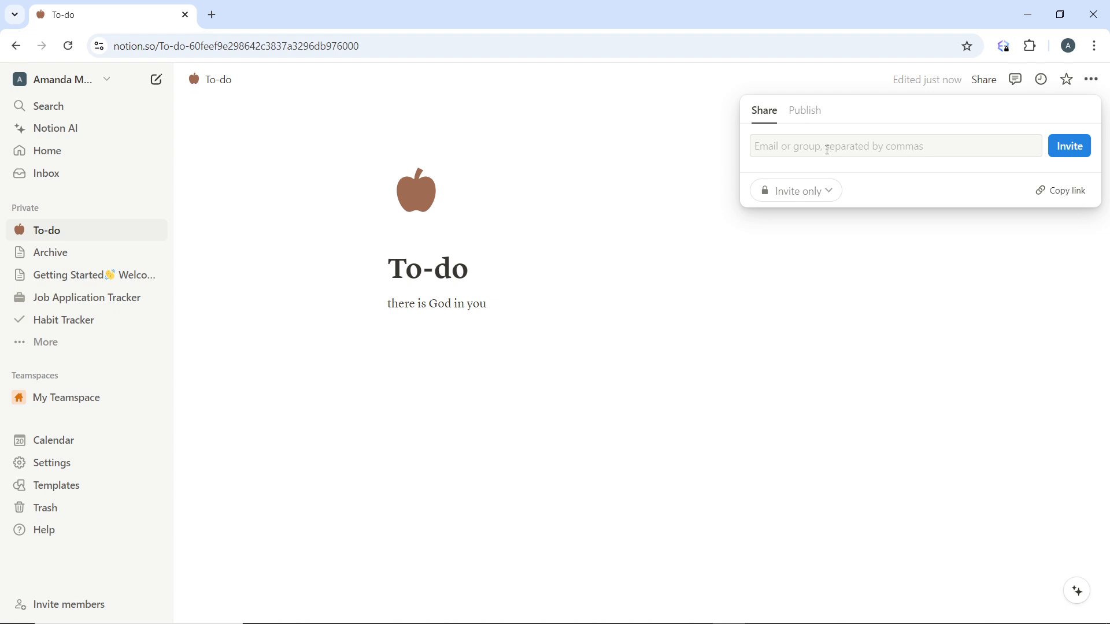
pyautogui.moveTo(735, 283)
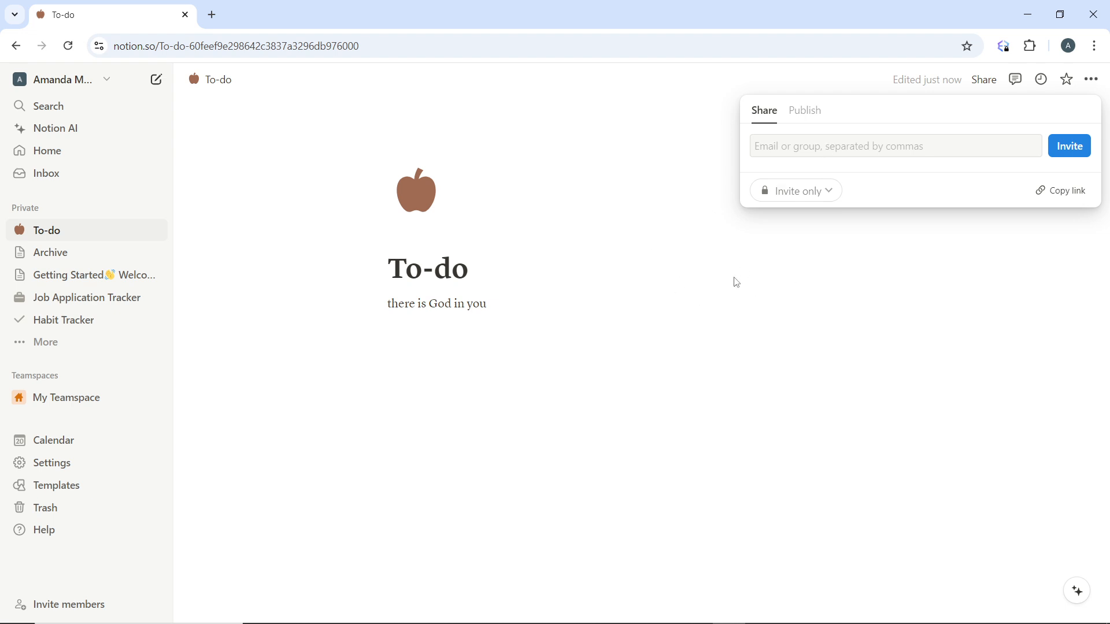
pyautogui.moveTo(713, 250)
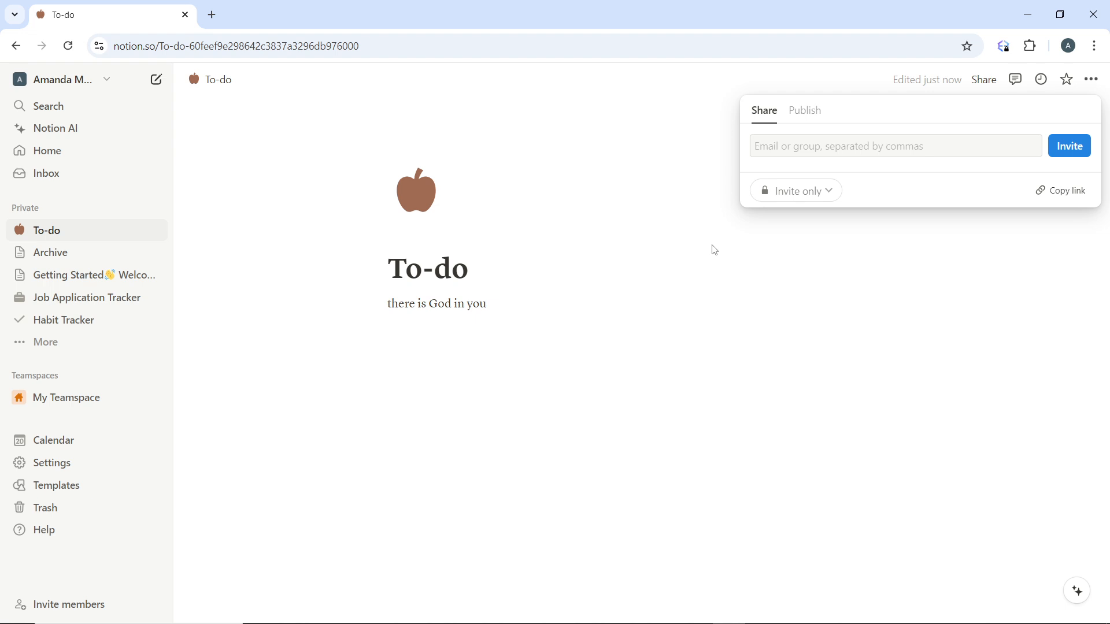